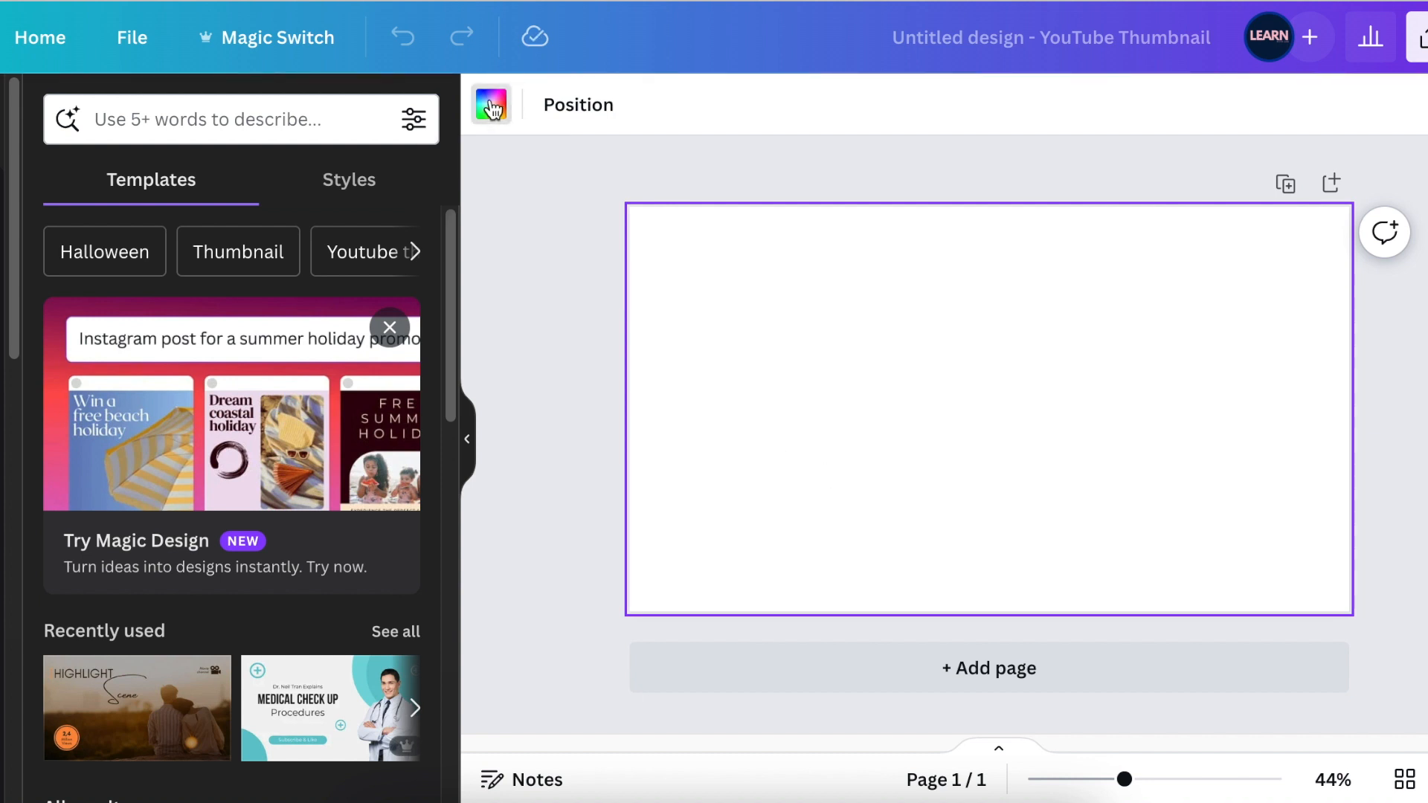
Set the blank design's page background colour to black.
{"action": "left_click", "coordinate": [490, 104]}
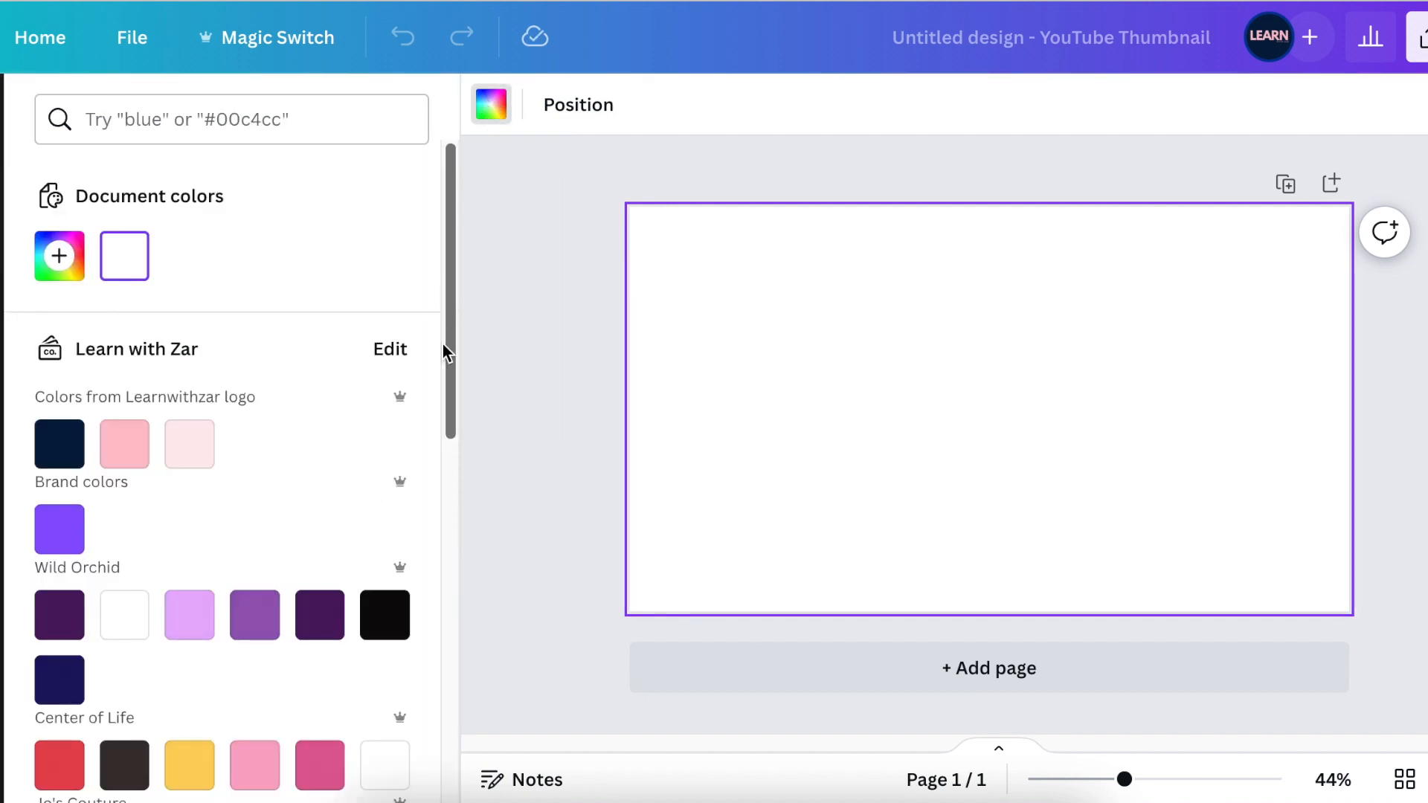
{"action": "left_click", "coordinate": [384, 614]}
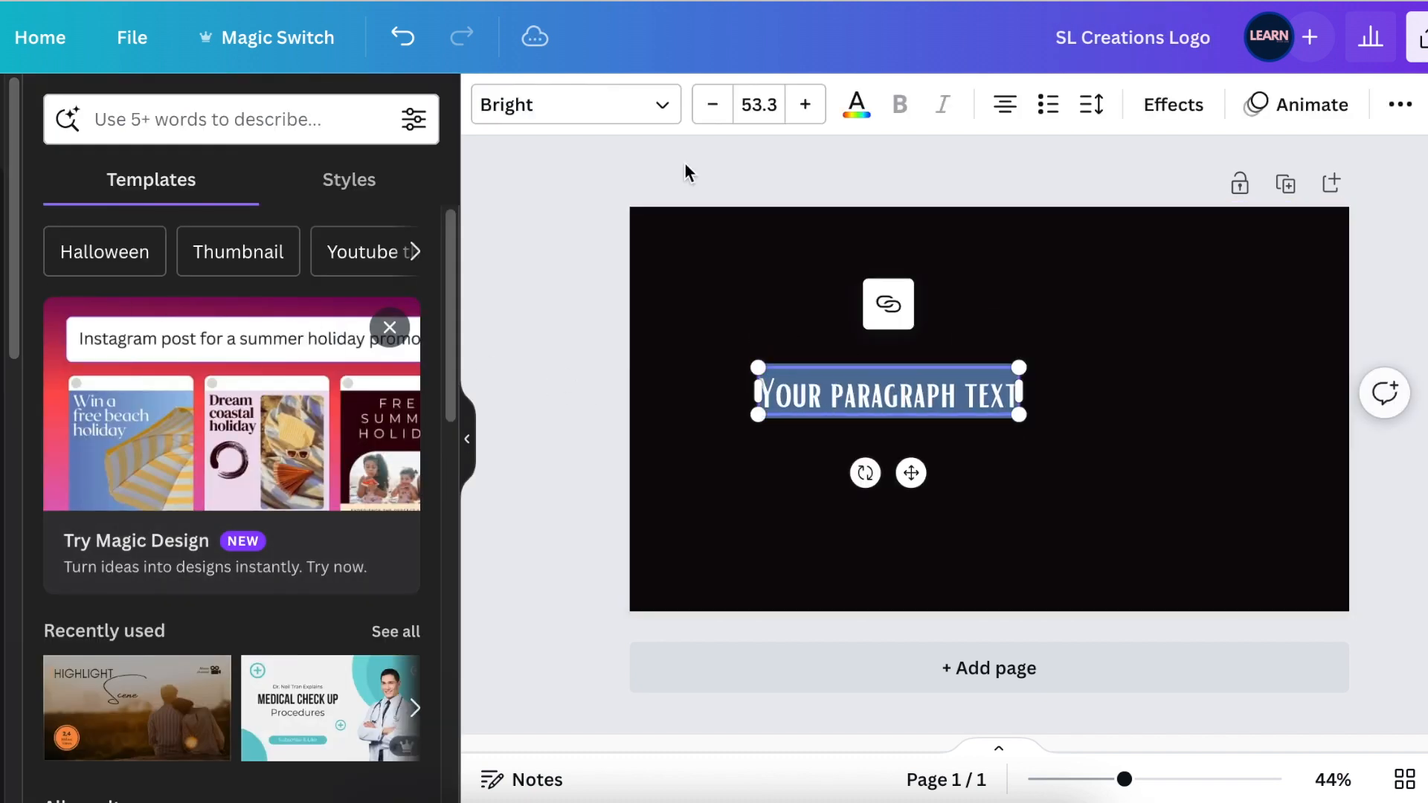
Search the font list for 'nove' and apply the Nove font to the text.
{"action": "left_click", "coordinate": [575, 105]}
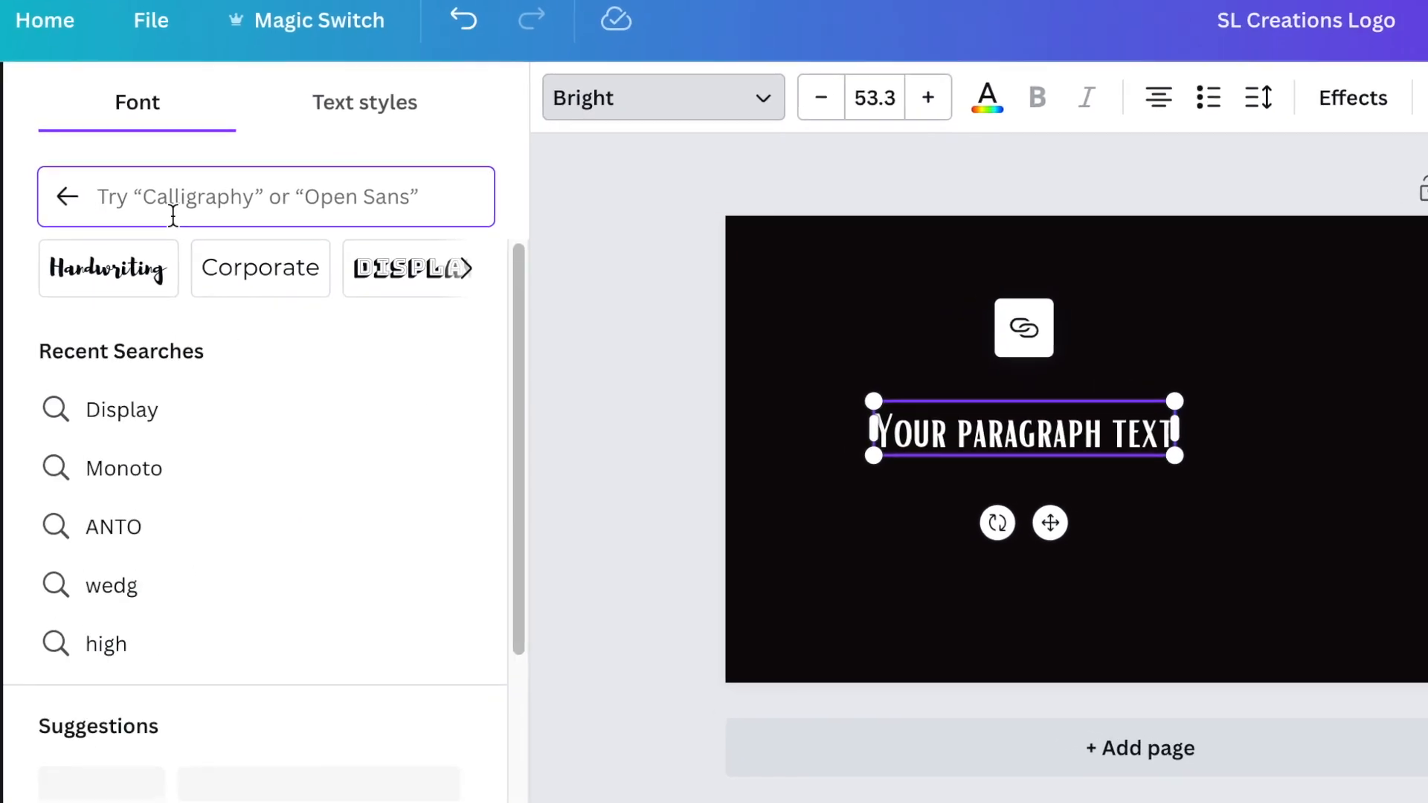
{"action": "type", "text": "nove"}
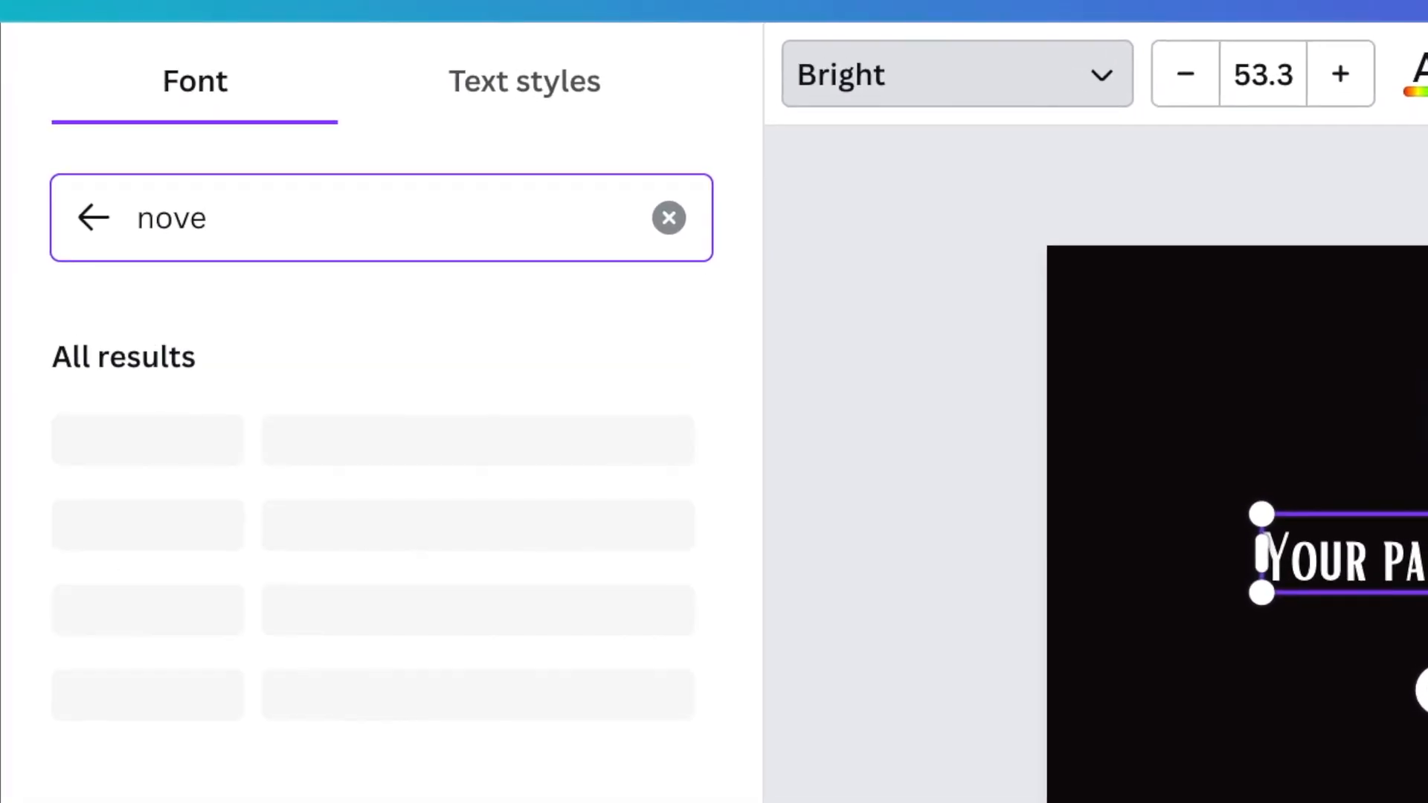
{"action": "left_click", "coordinate": [155, 442]}
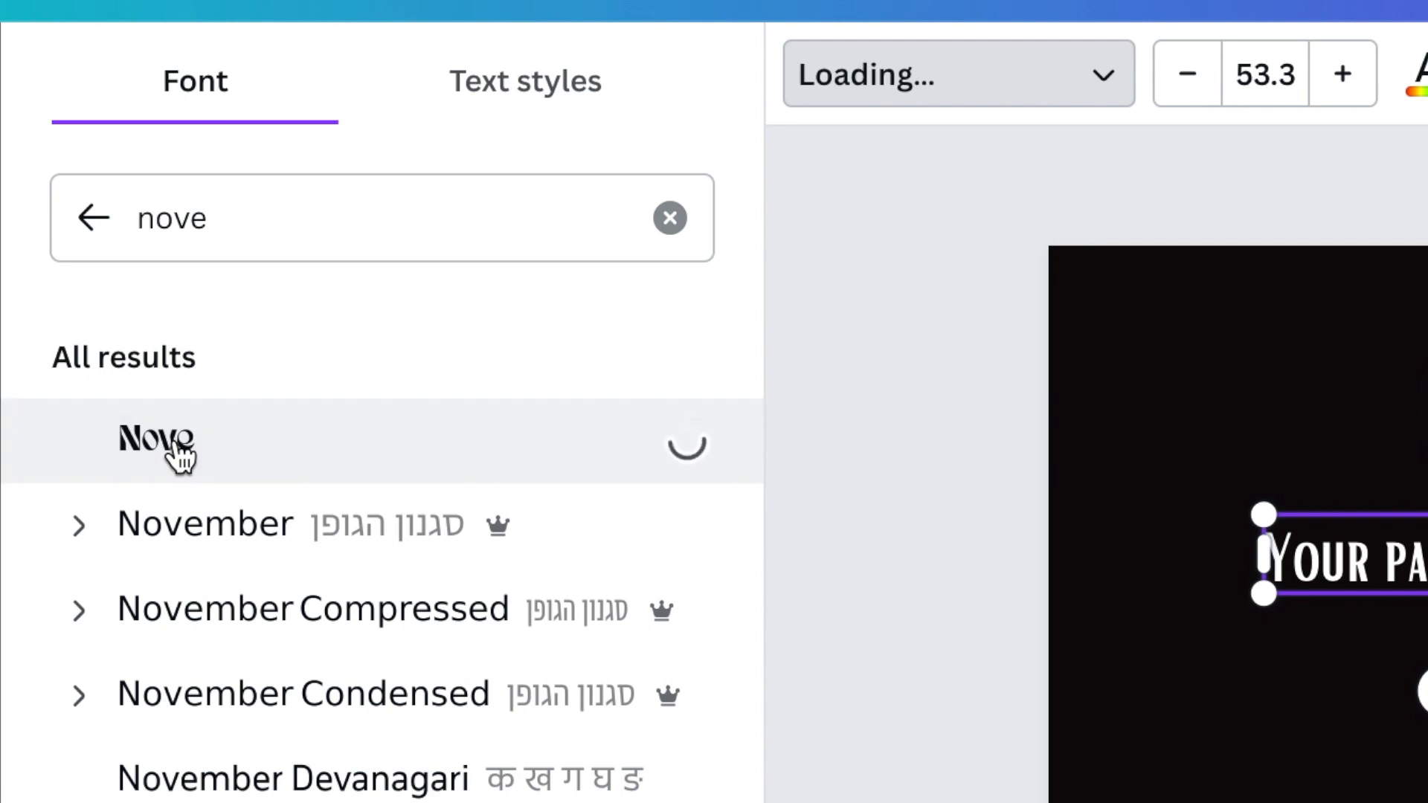
{"action": "left_click", "coordinate": [155, 446]}
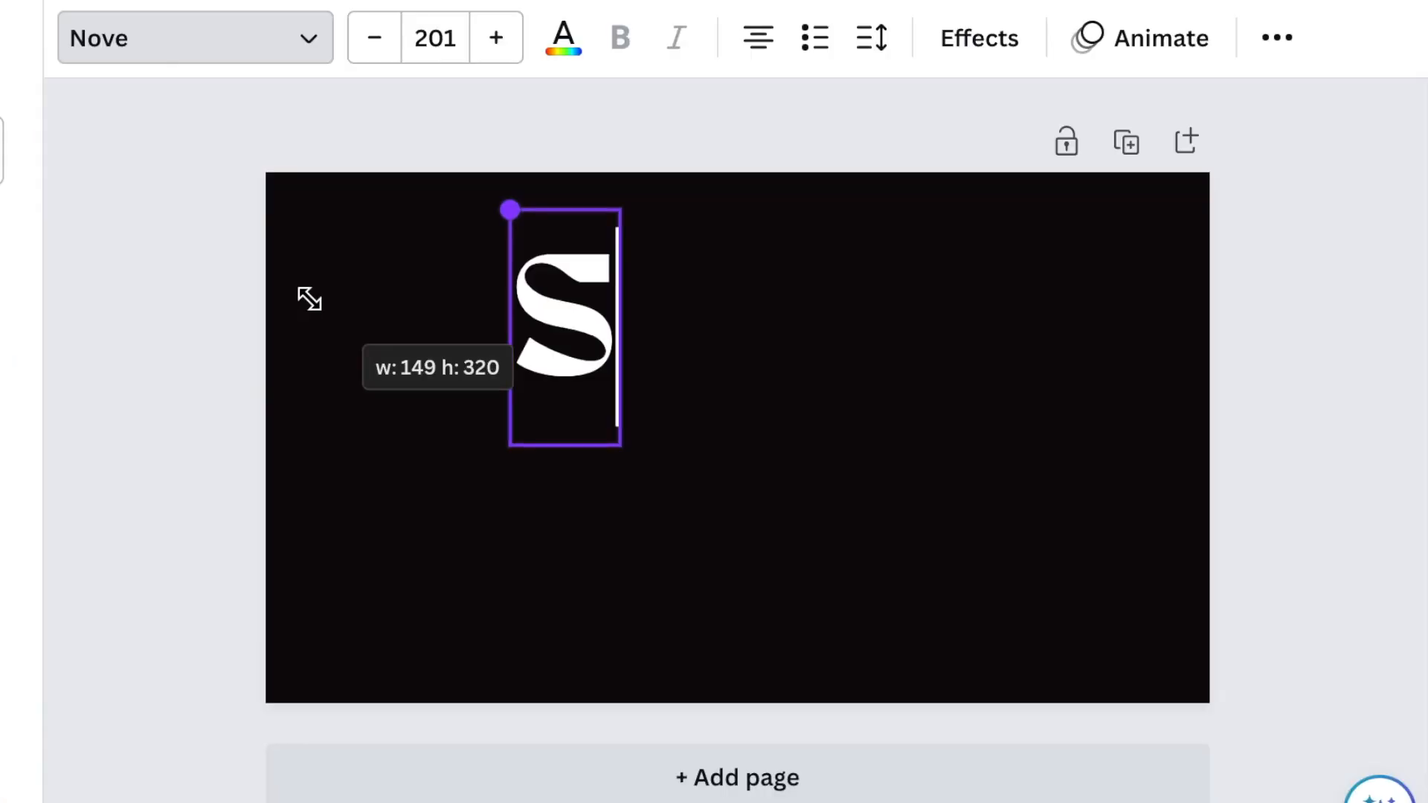
Narrow the S text box, then give the duplicate the letter L beside it.
{"action": "left_click_drag", "start_coordinate": [511, 209], "coordinate": [508, 208]}
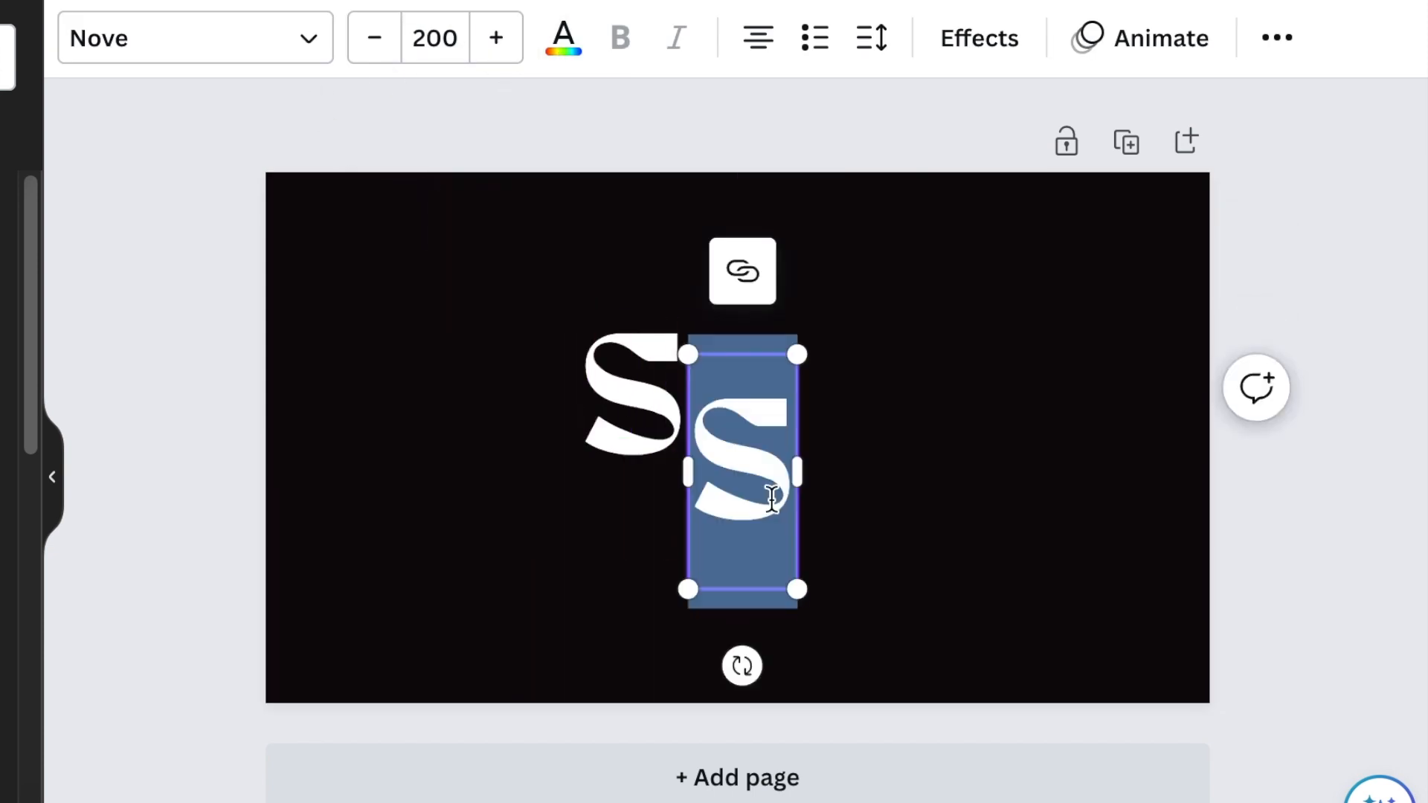
{"action": "type", "text": "L"}
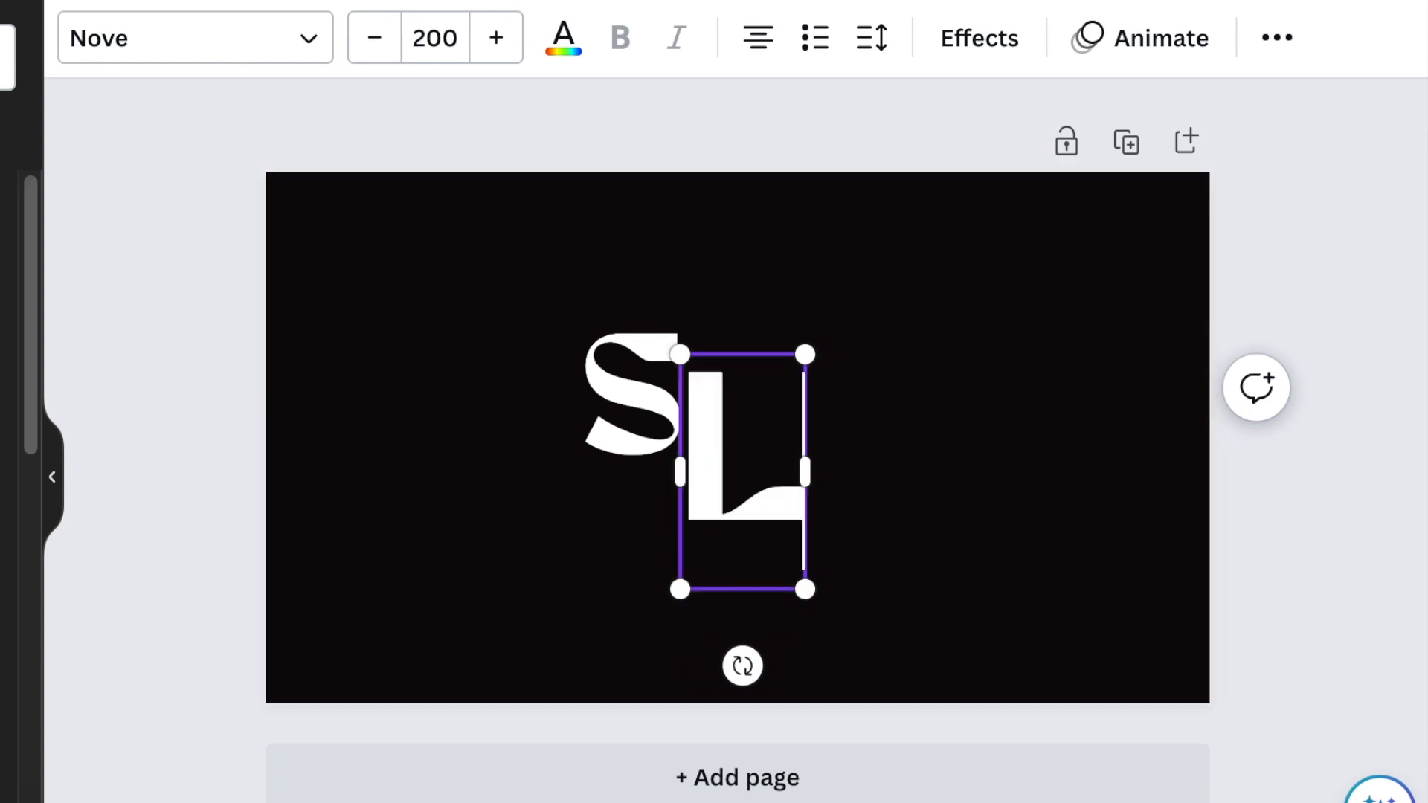
{"action": "left_click", "coordinate": [934, 571]}
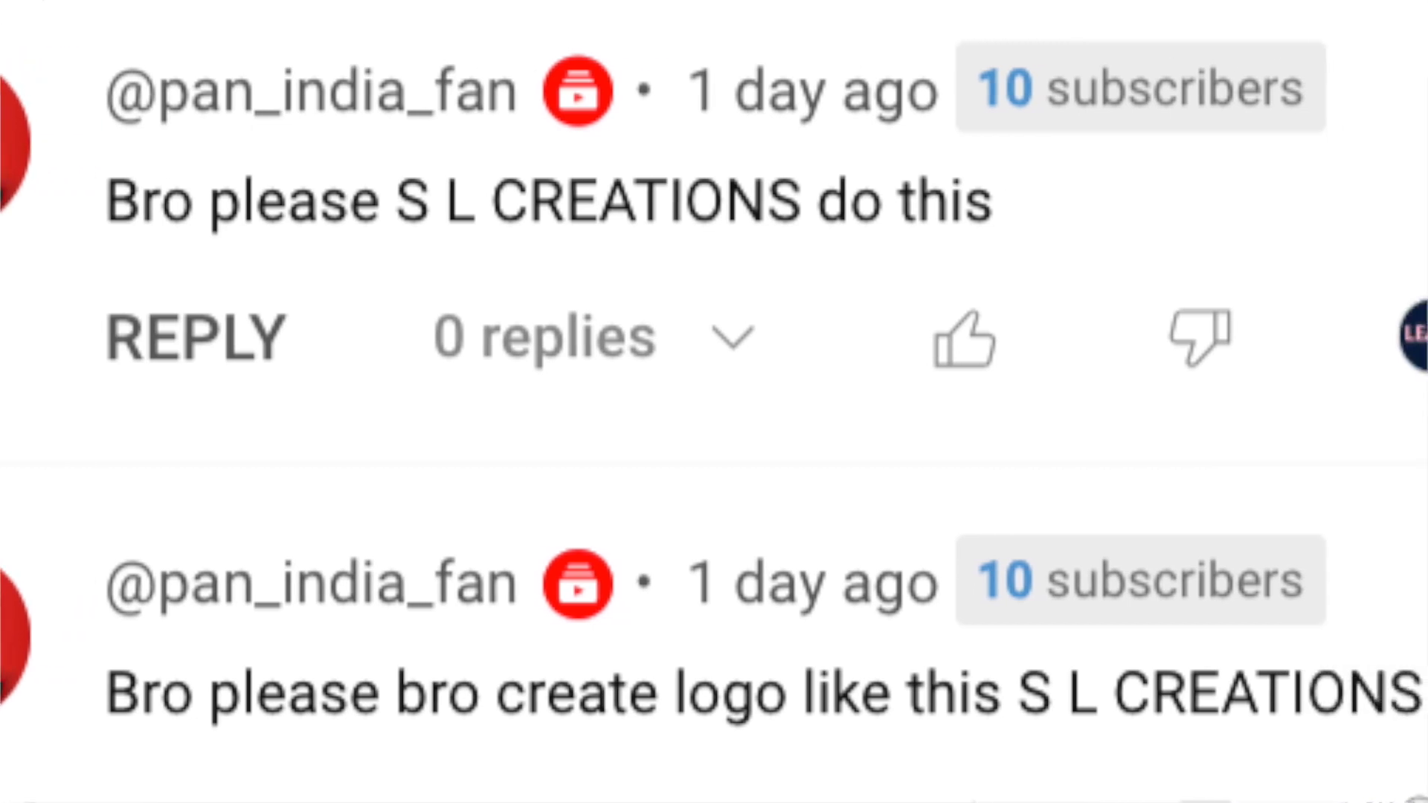
Scroll the view while colouring the letters gold and stacking the L strokes around the S.
{"action": "scroll", "scroll_direction": "right", "scroll_amount": 3}
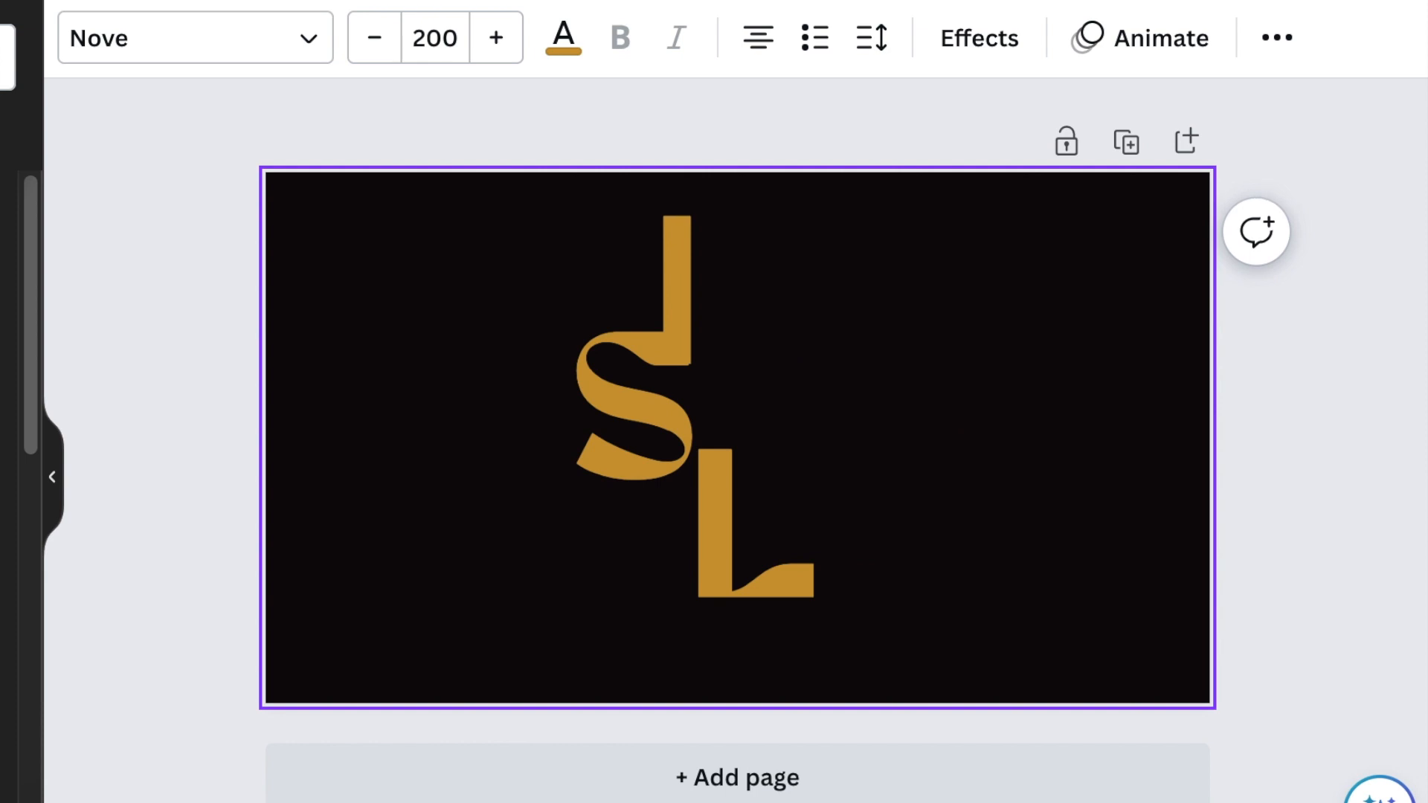
Reuse the upside-down L above the S to hang a matching bar below the lower L.
{"action": "left_click", "coordinate": [676, 318]}
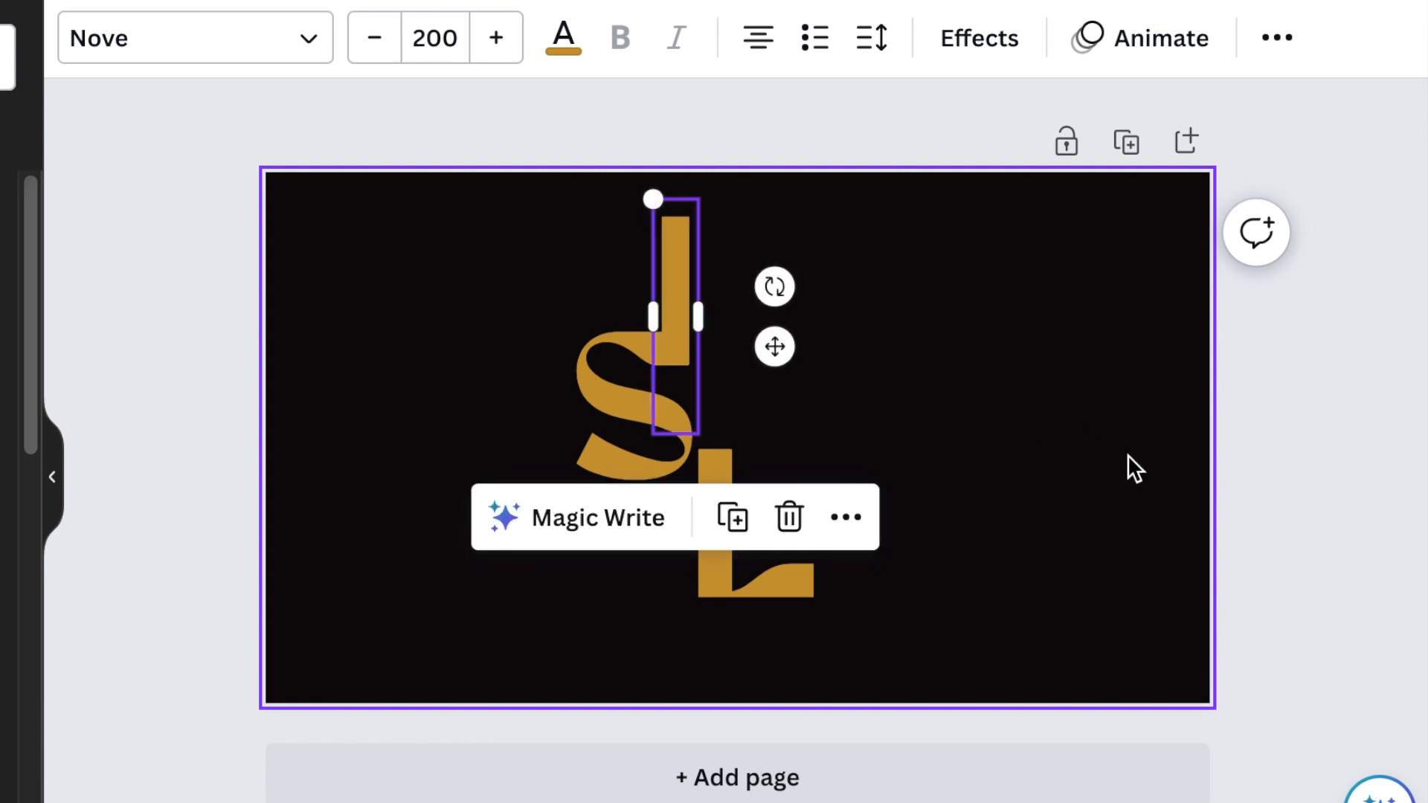
{"action": "mouse_move", "coordinate": [652, 196]}
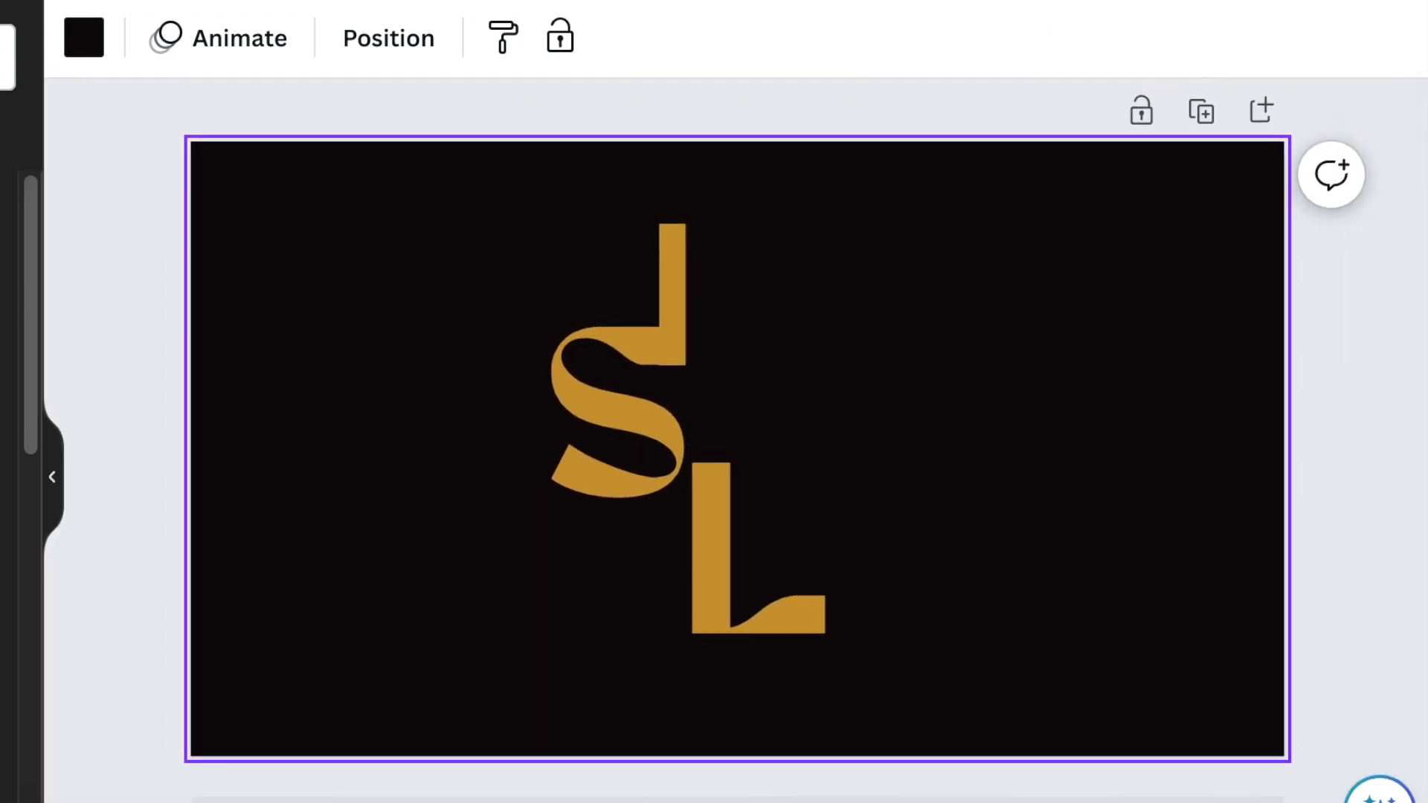
{"action": "left_click", "coordinate": [673, 292]}
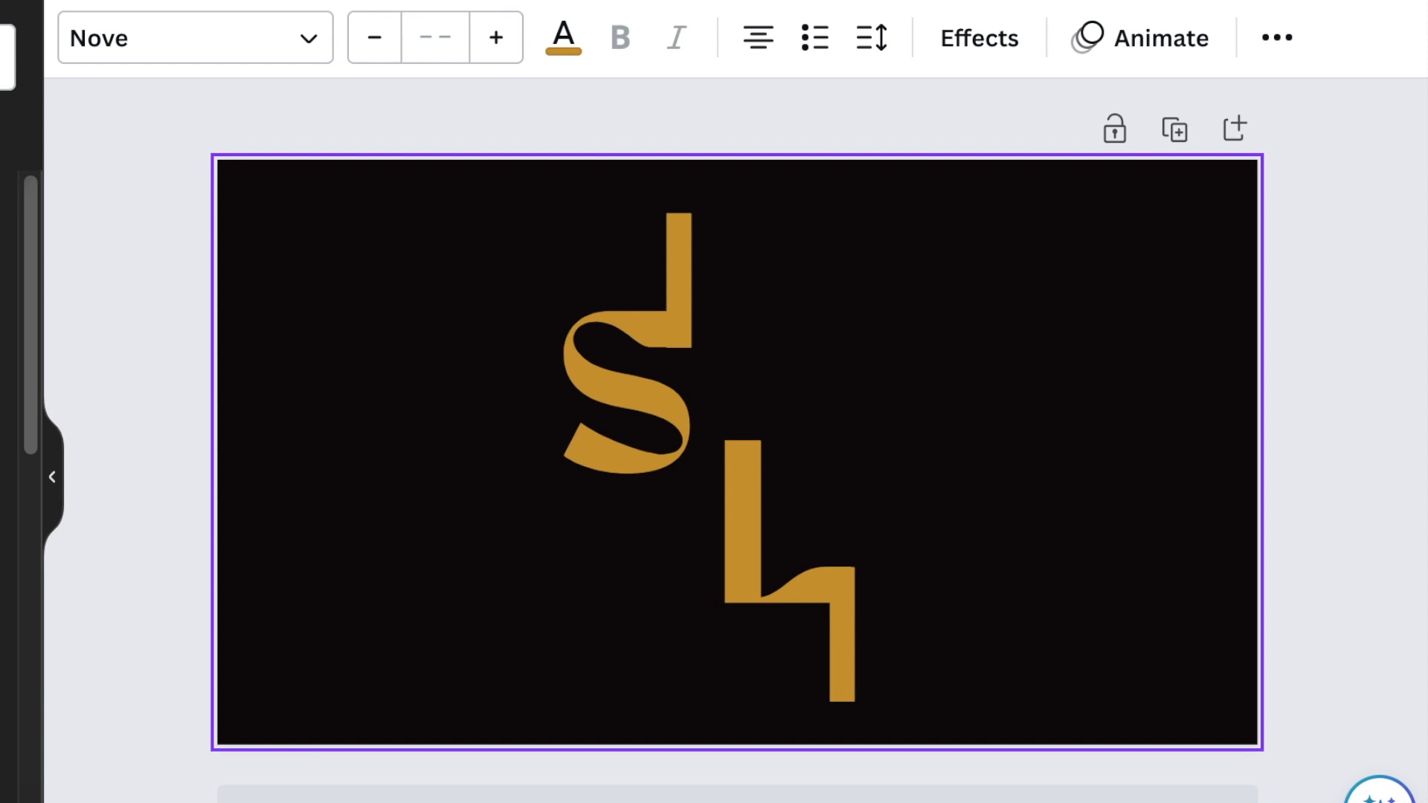
{"action": "left_click", "coordinate": [411, 430]}
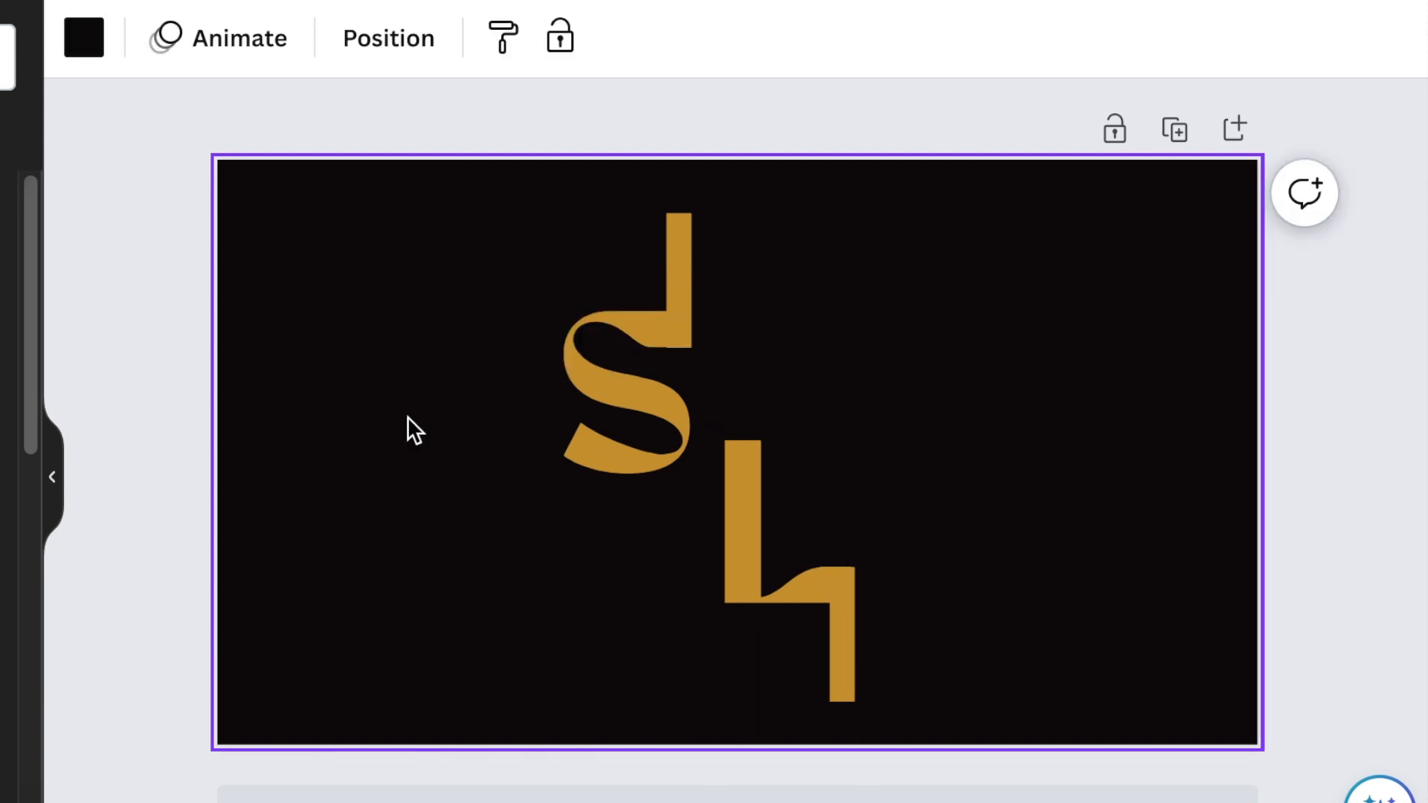
Style the new gold line at weight 17 with rounded end points.
{"action": "left_click", "coordinate": [729, 453]}
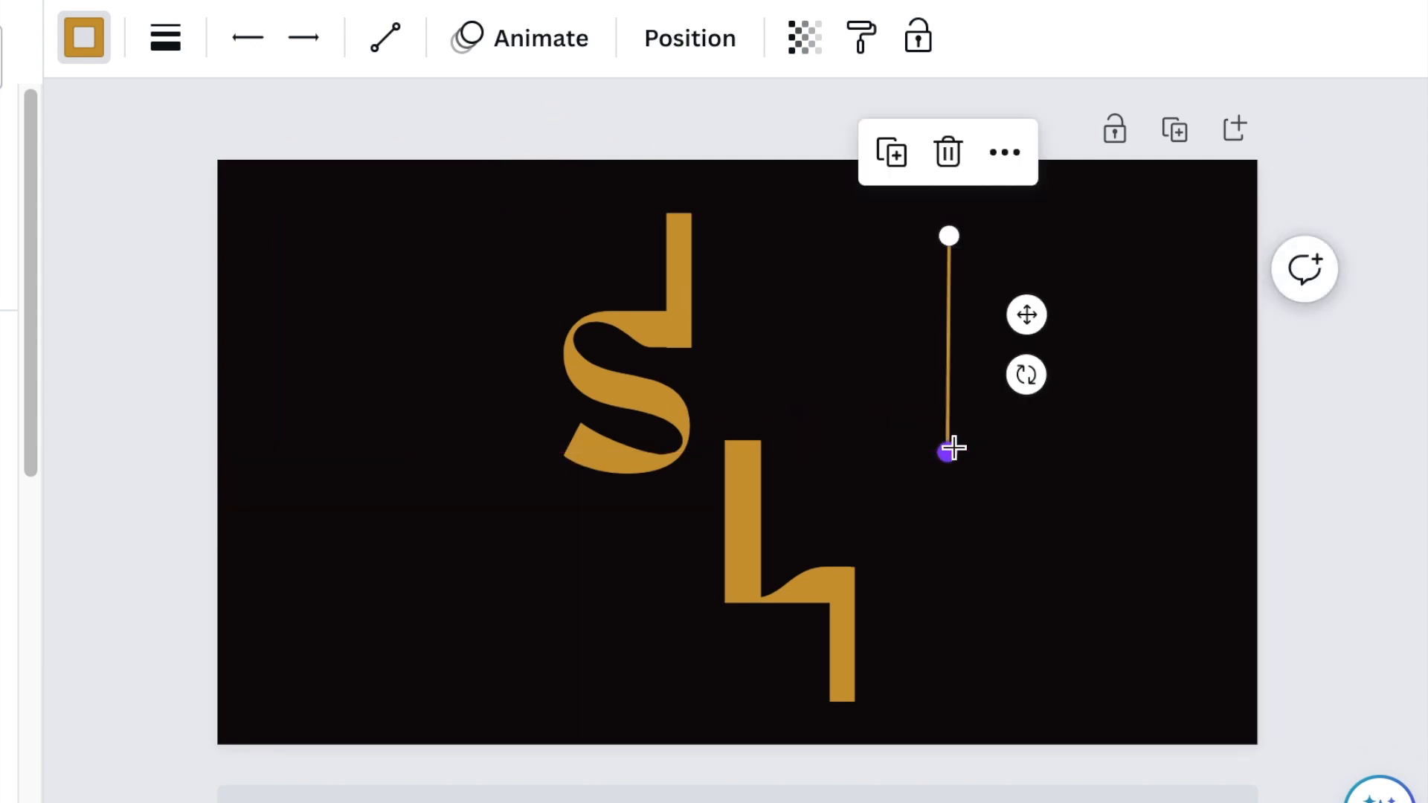
{"action": "mouse_move", "coordinate": [165, 36]}
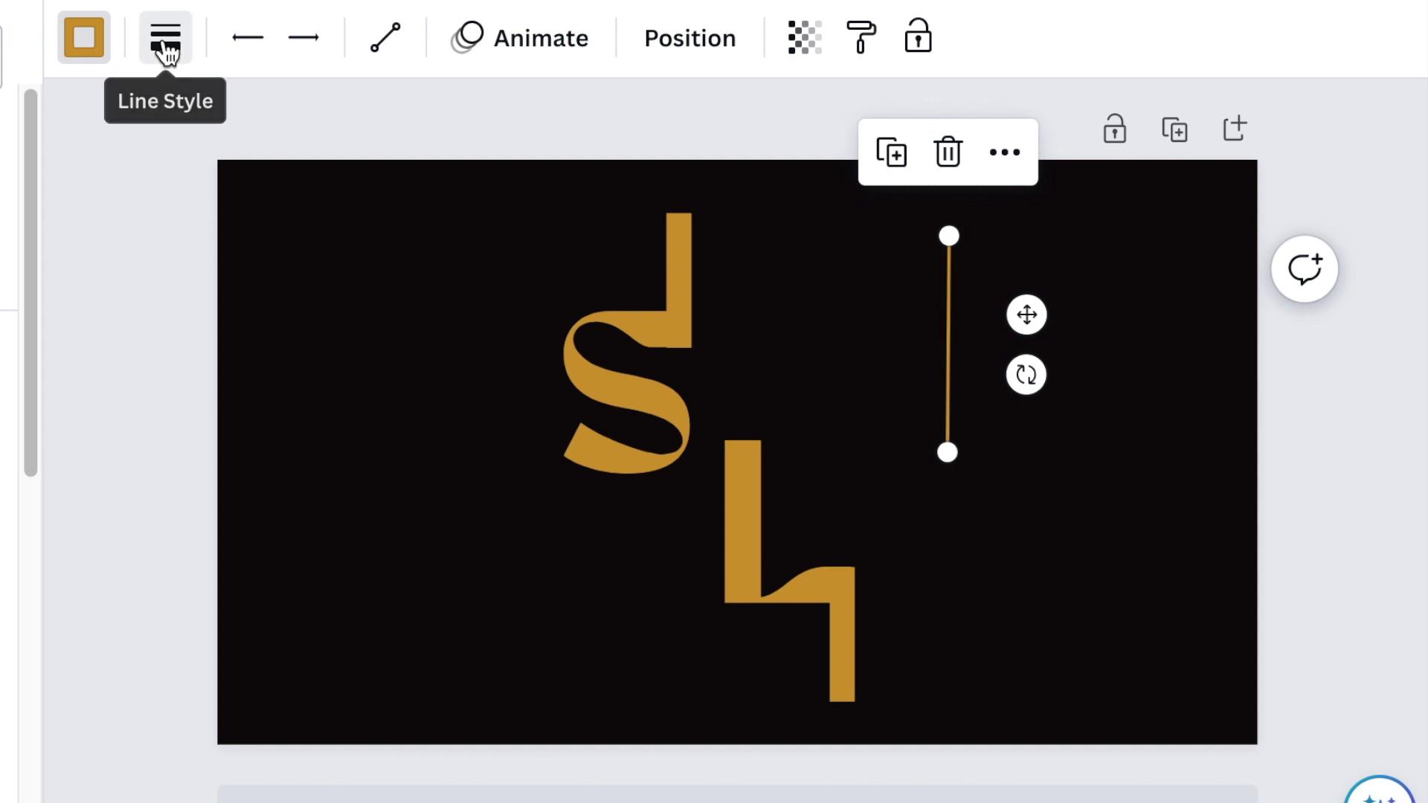
{"action": "left_click", "coordinate": [166, 37]}
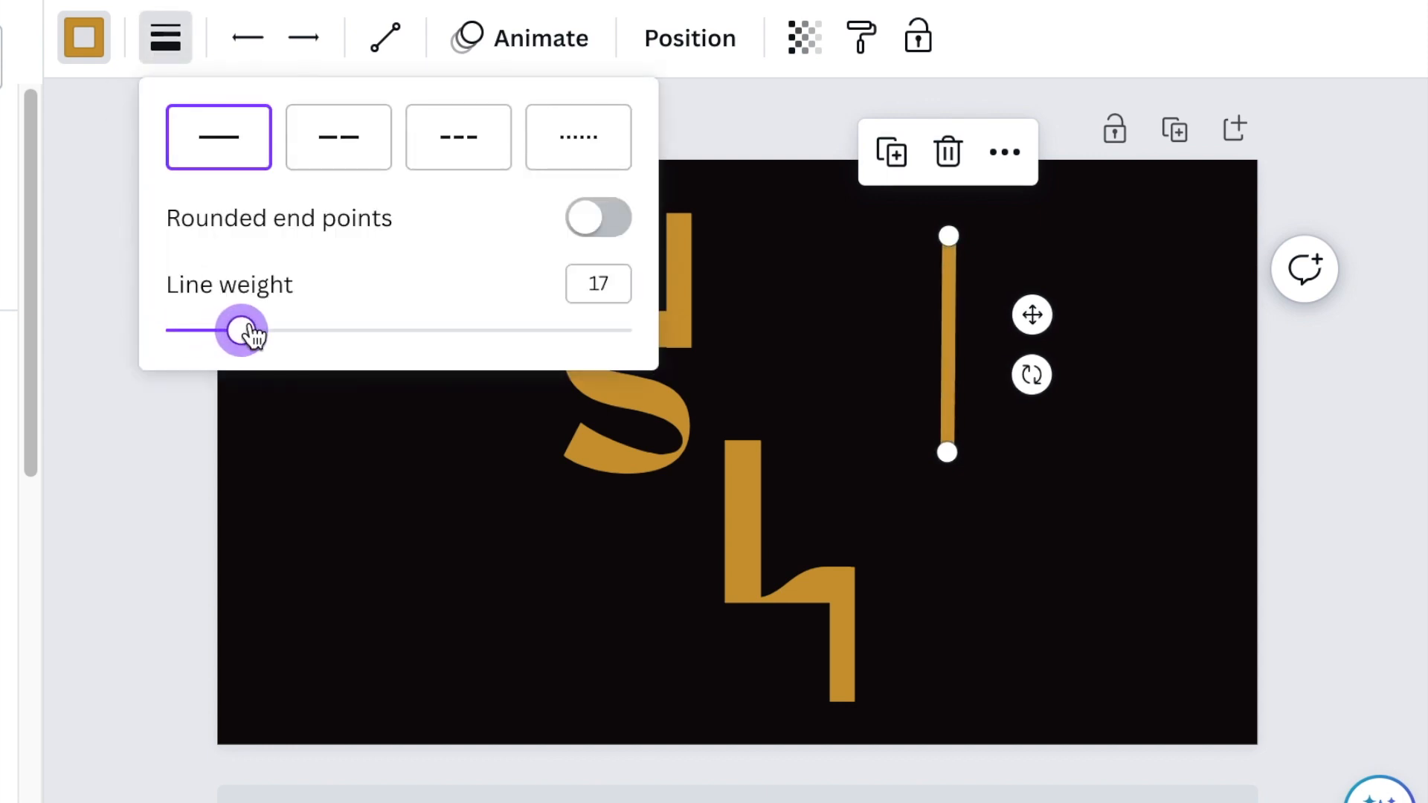
{"action": "left_click", "coordinate": [464, 546]}
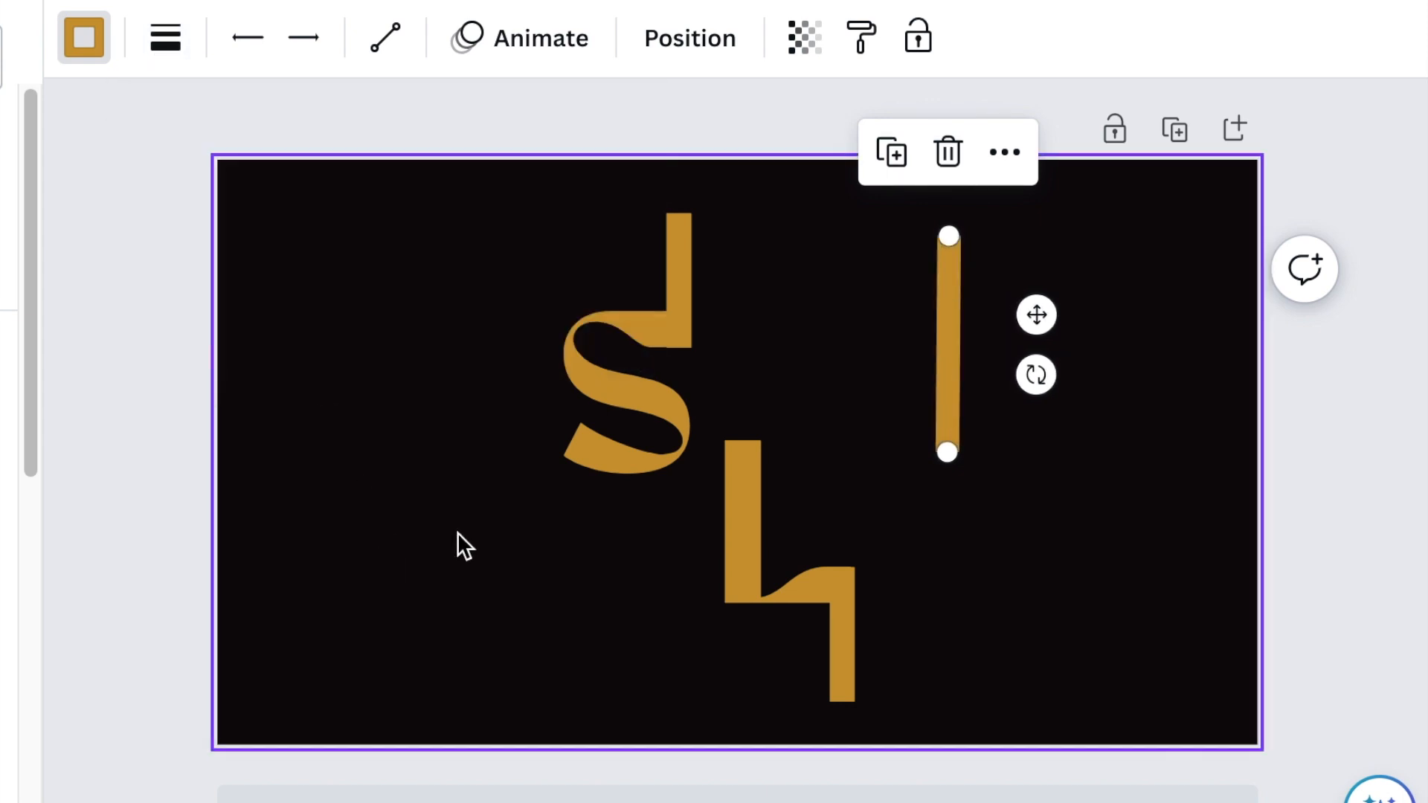
Turn the rounded line white and align a gold letter stroke over its top.
{"action": "left_click", "coordinate": [670, 274]}
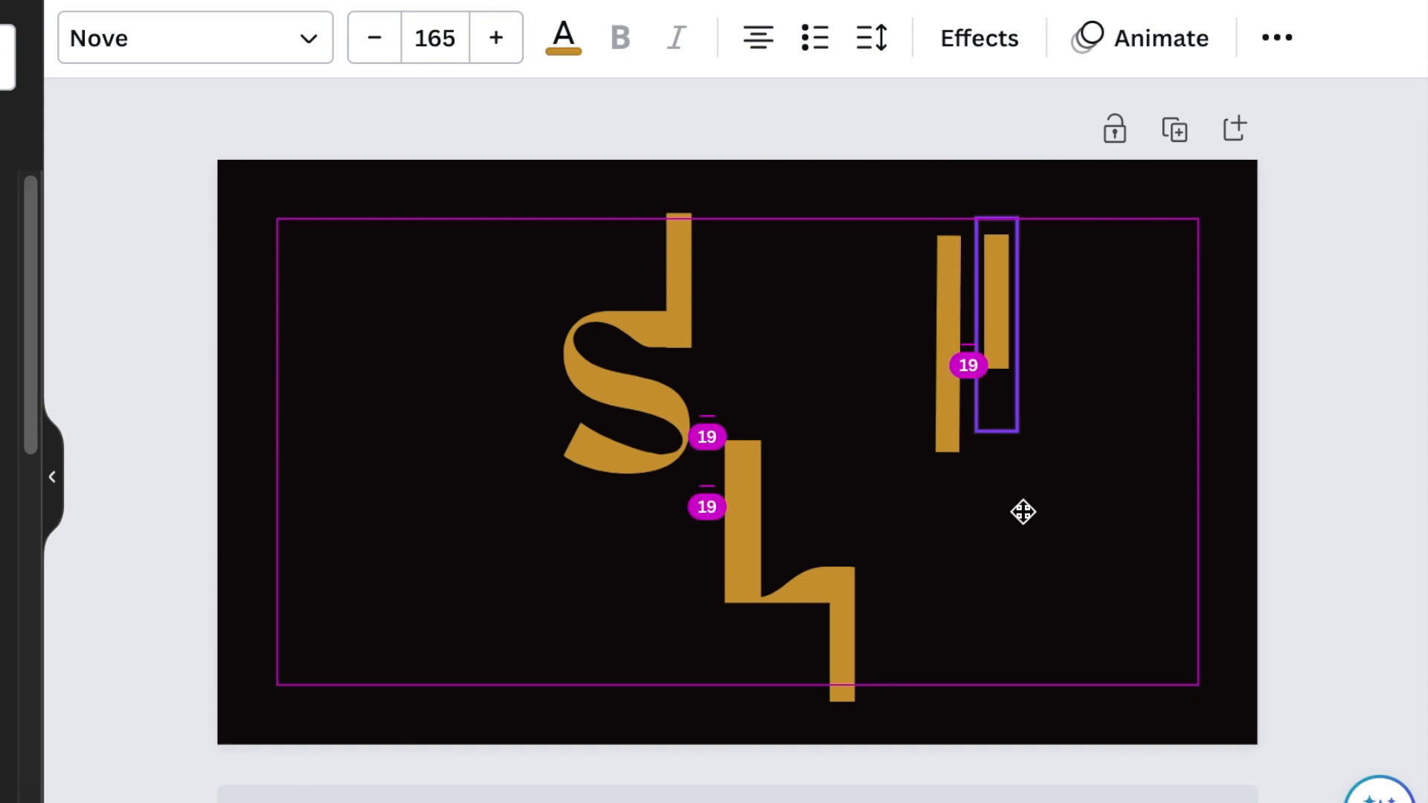
{"action": "left_click", "coordinate": [947, 365]}
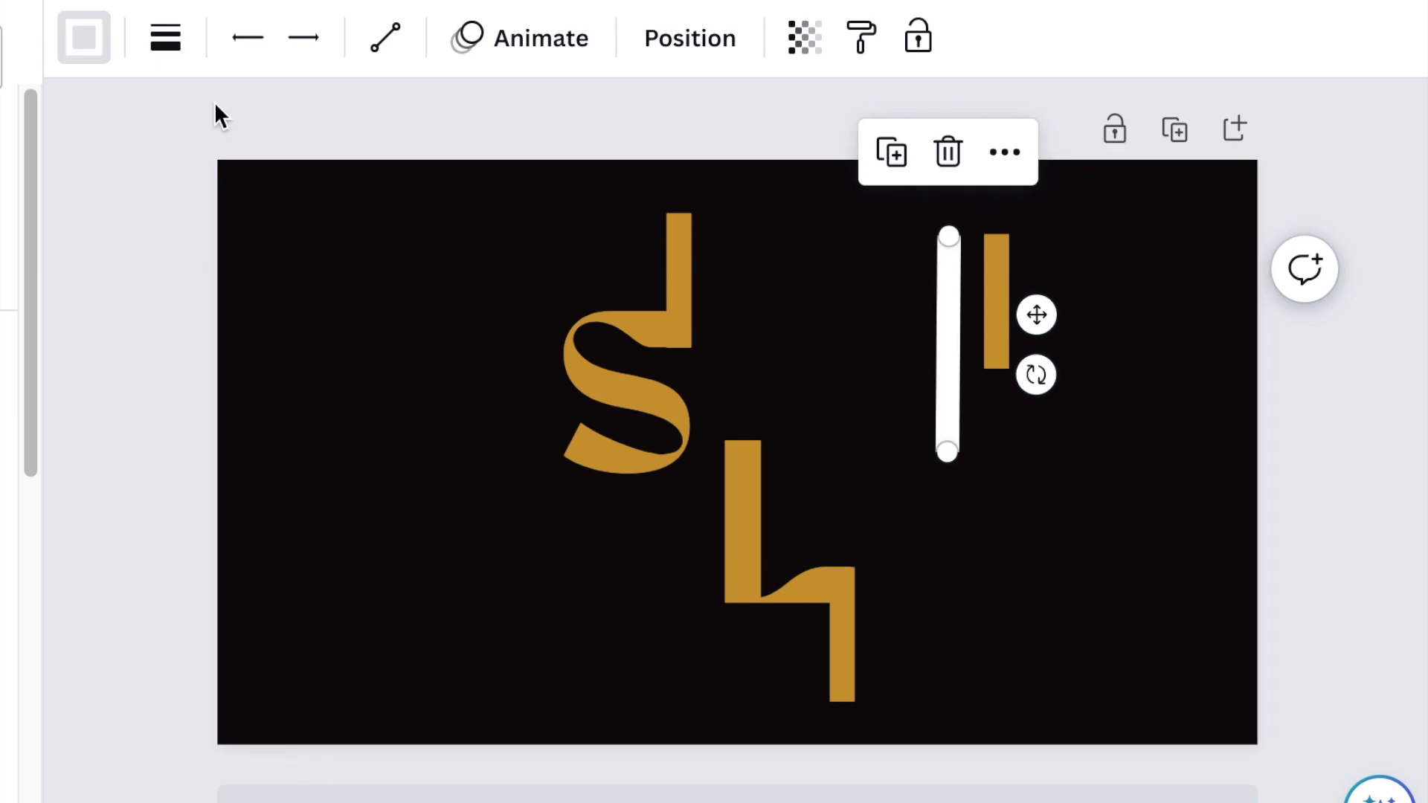
{"action": "mouse_move", "coordinate": [166, 39]}
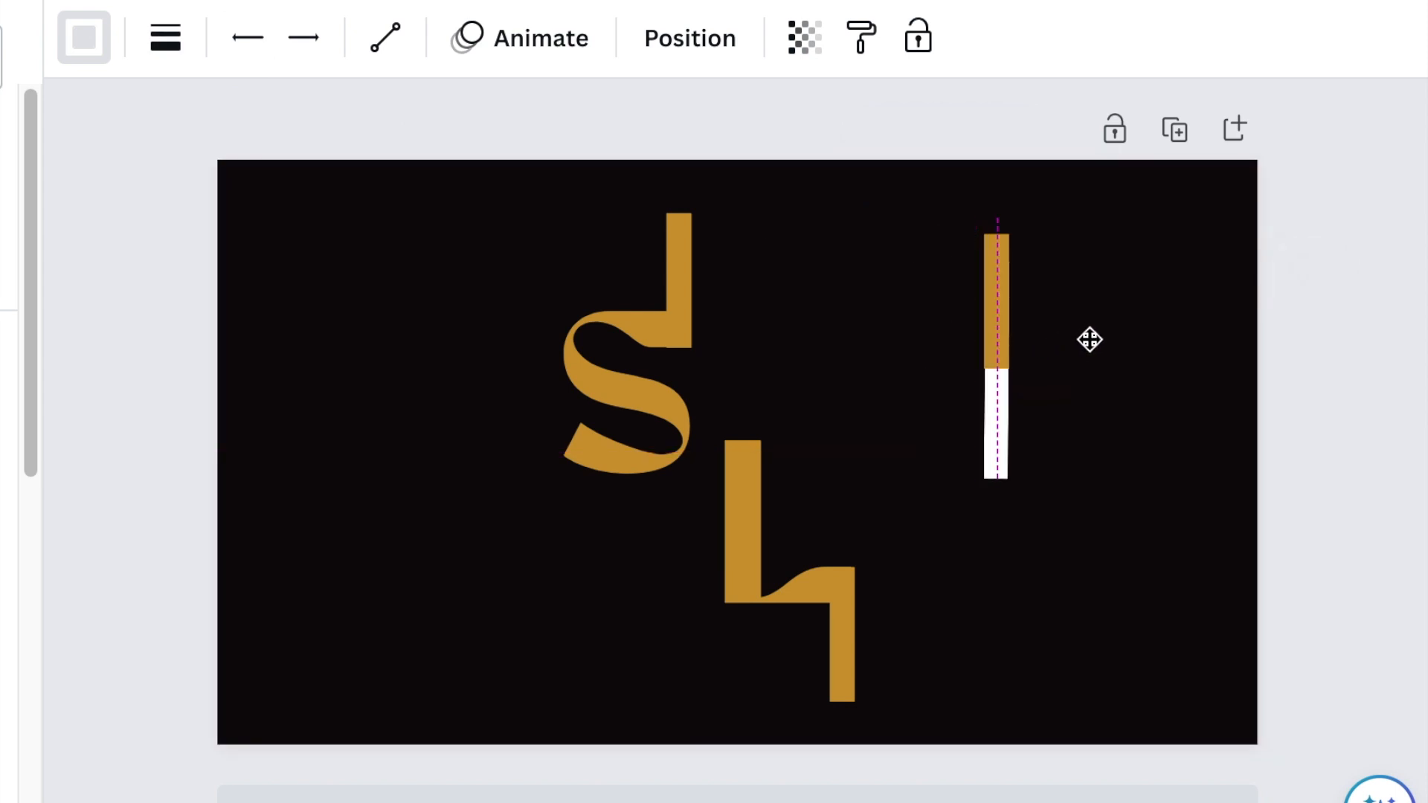
{"action": "left_click", "coordinate": [995, 355]}
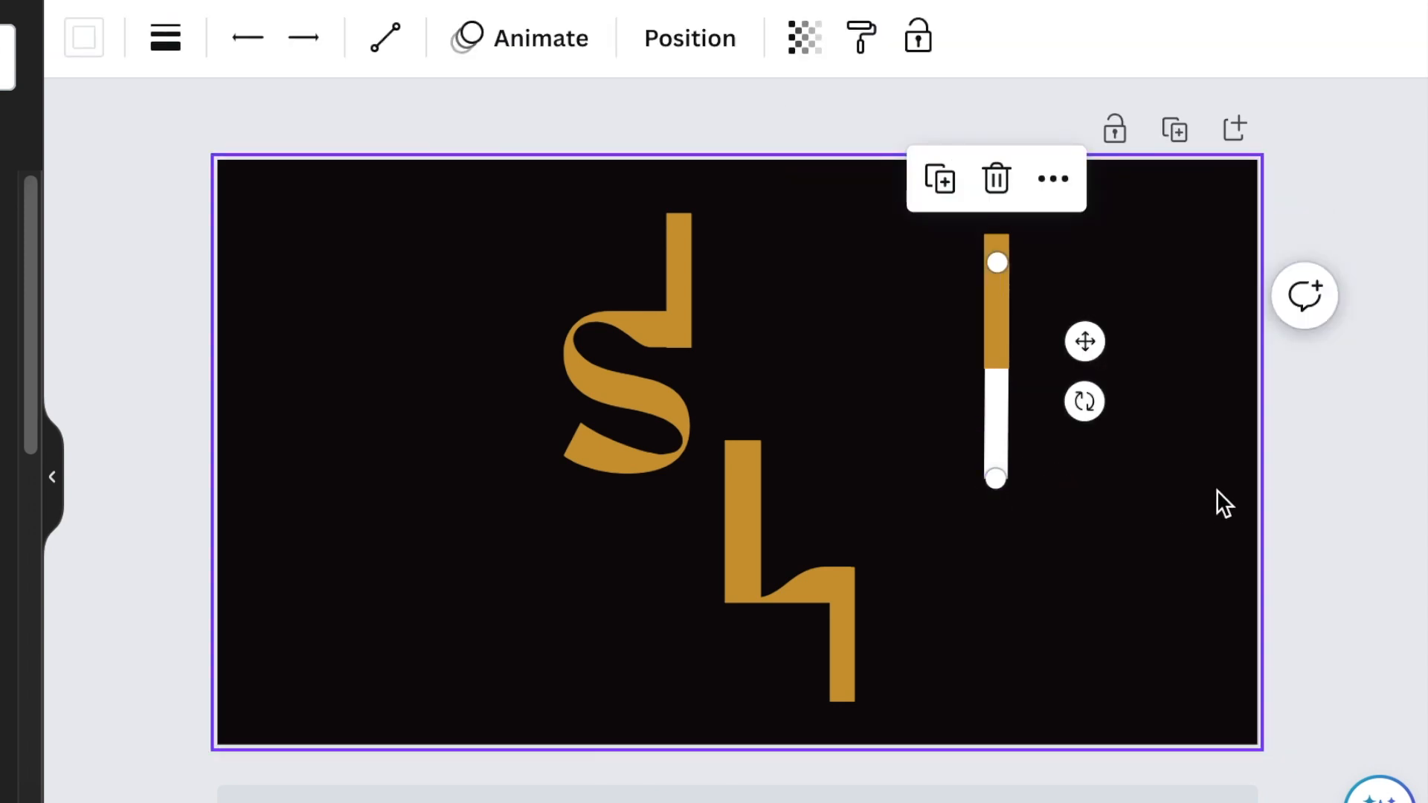
{"action": "left_click", "coordinate": [995, 328]}
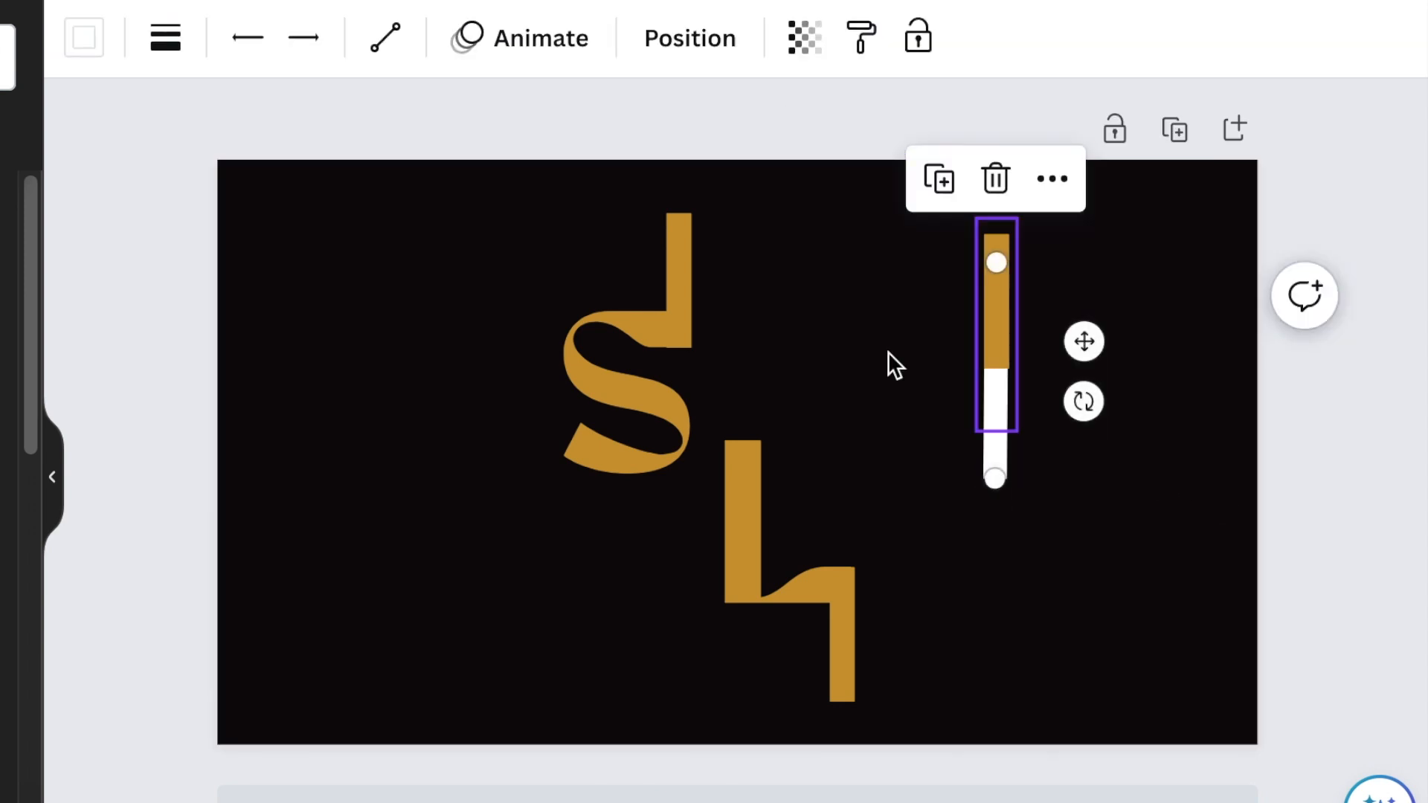
{"action": "left_click", "coordinate": [166, 38]}
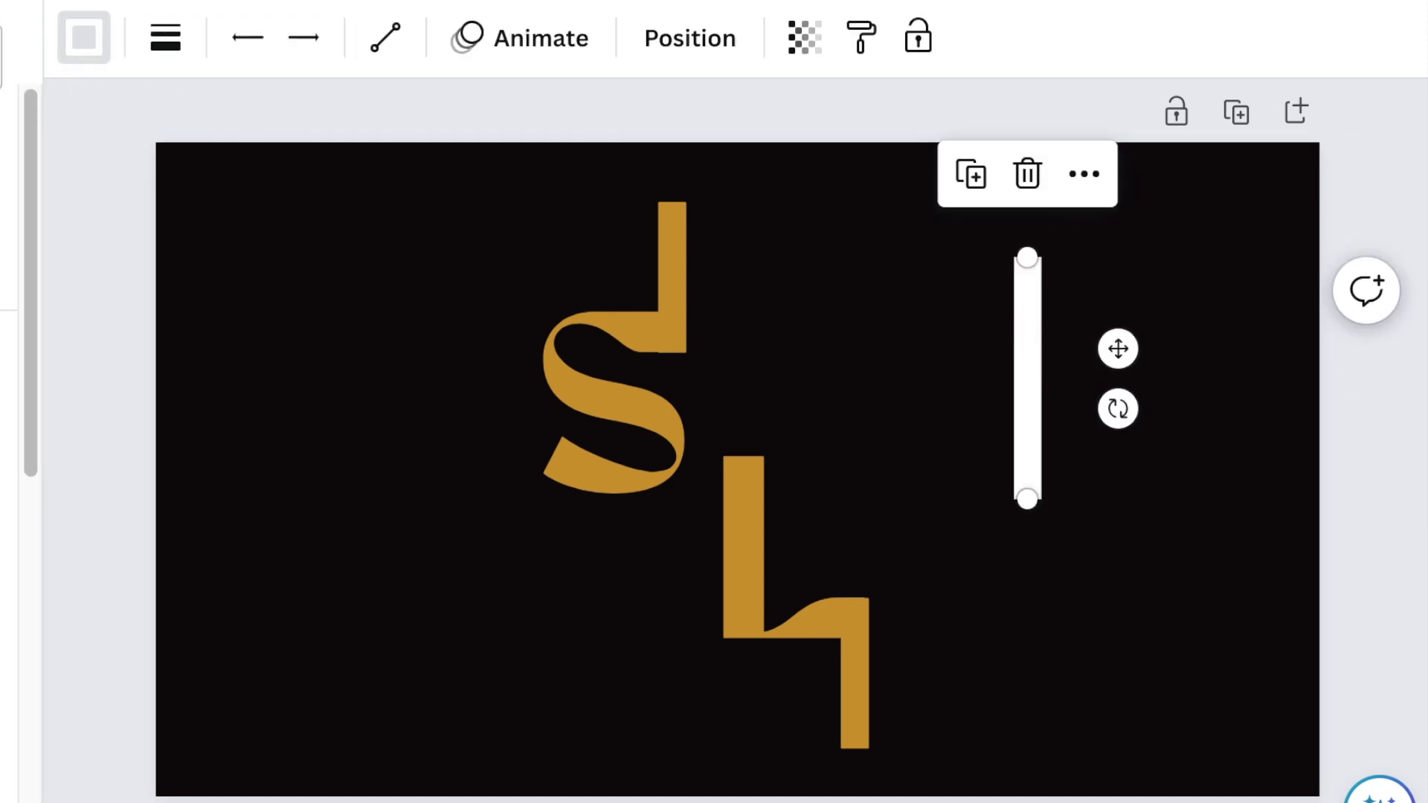
Place a gold horizontal bar along the top of the S, extending left.
{"action": "left_click", "coordinate": [1117, 408]}
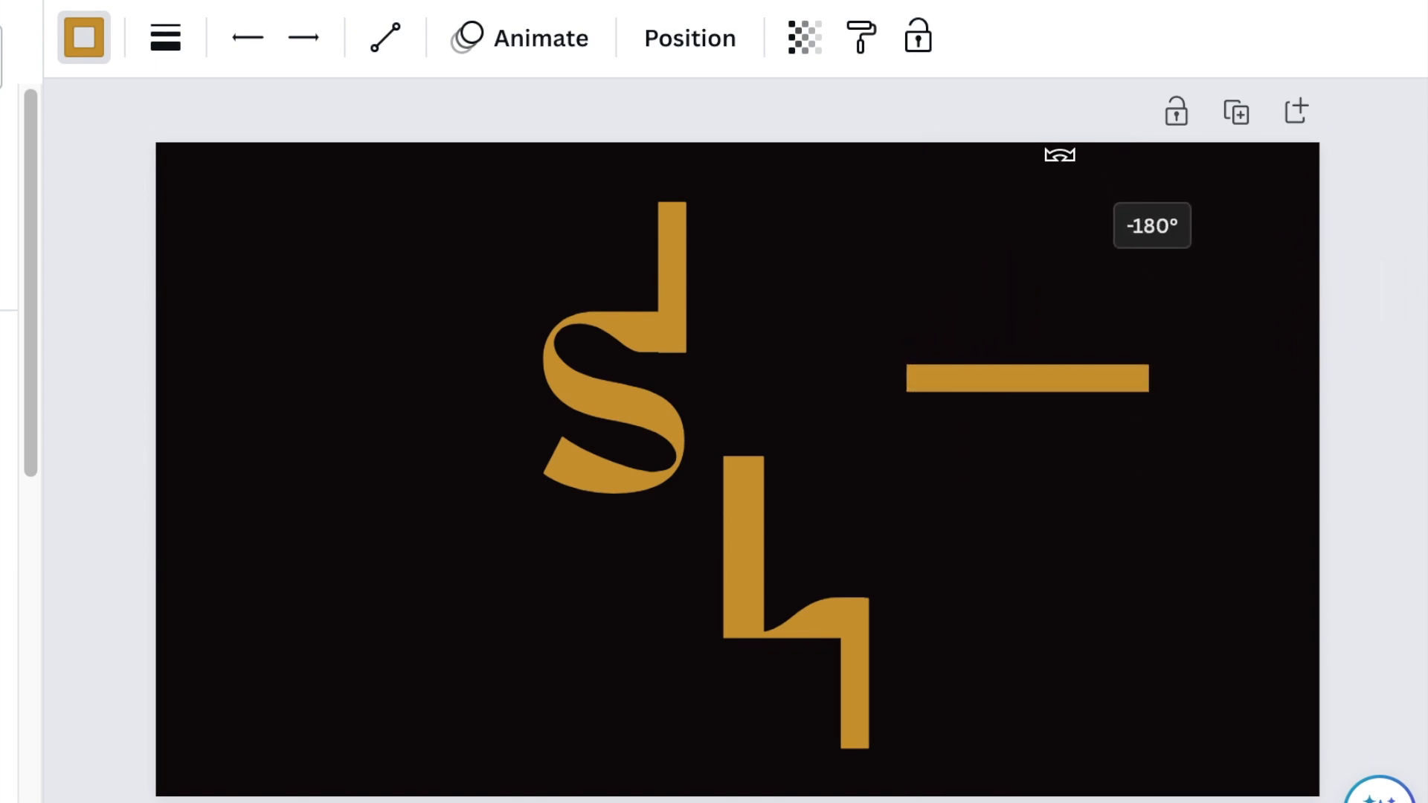
{"action": "left_click", "coordinate": [1026, 379]}
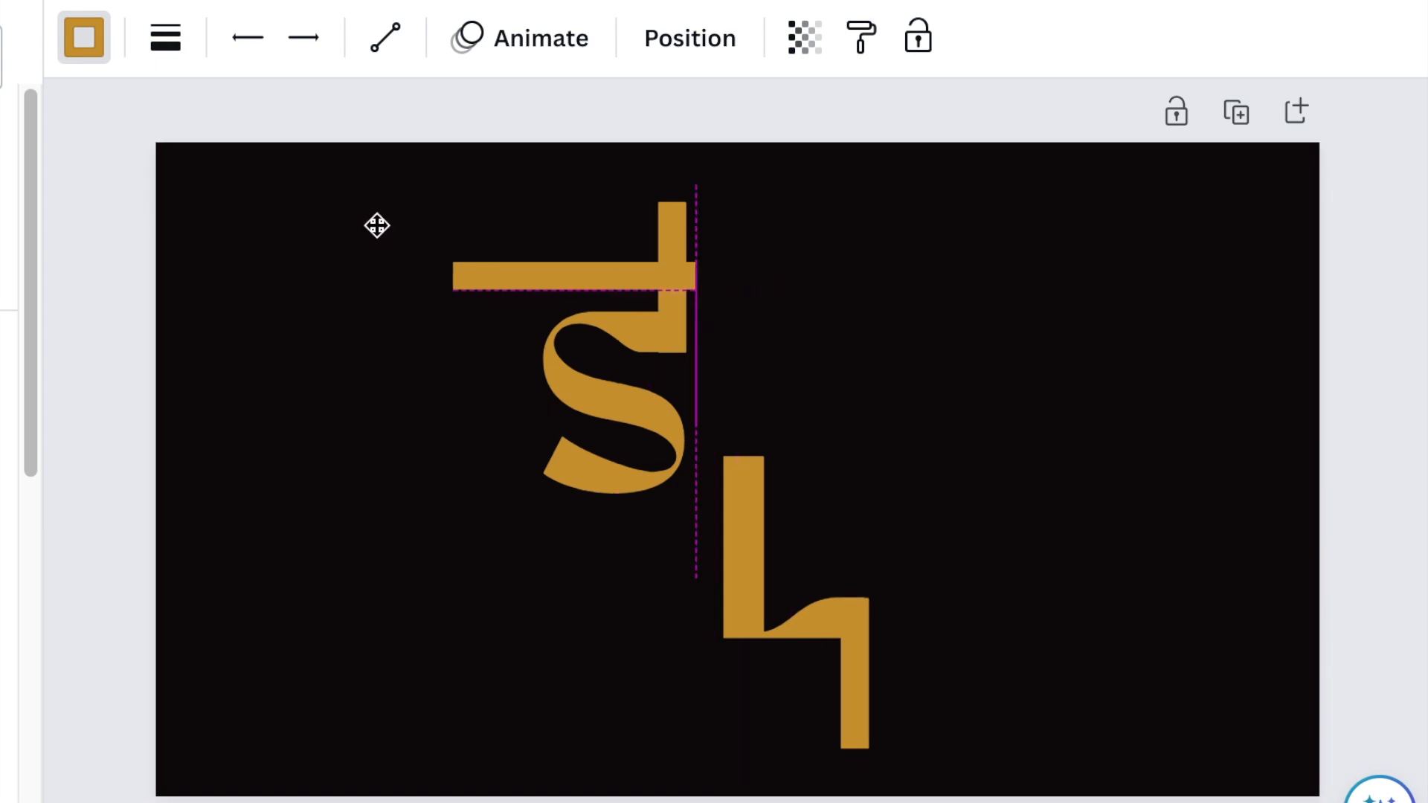
{"action": "left_click", "coordinate": [574, 274]}
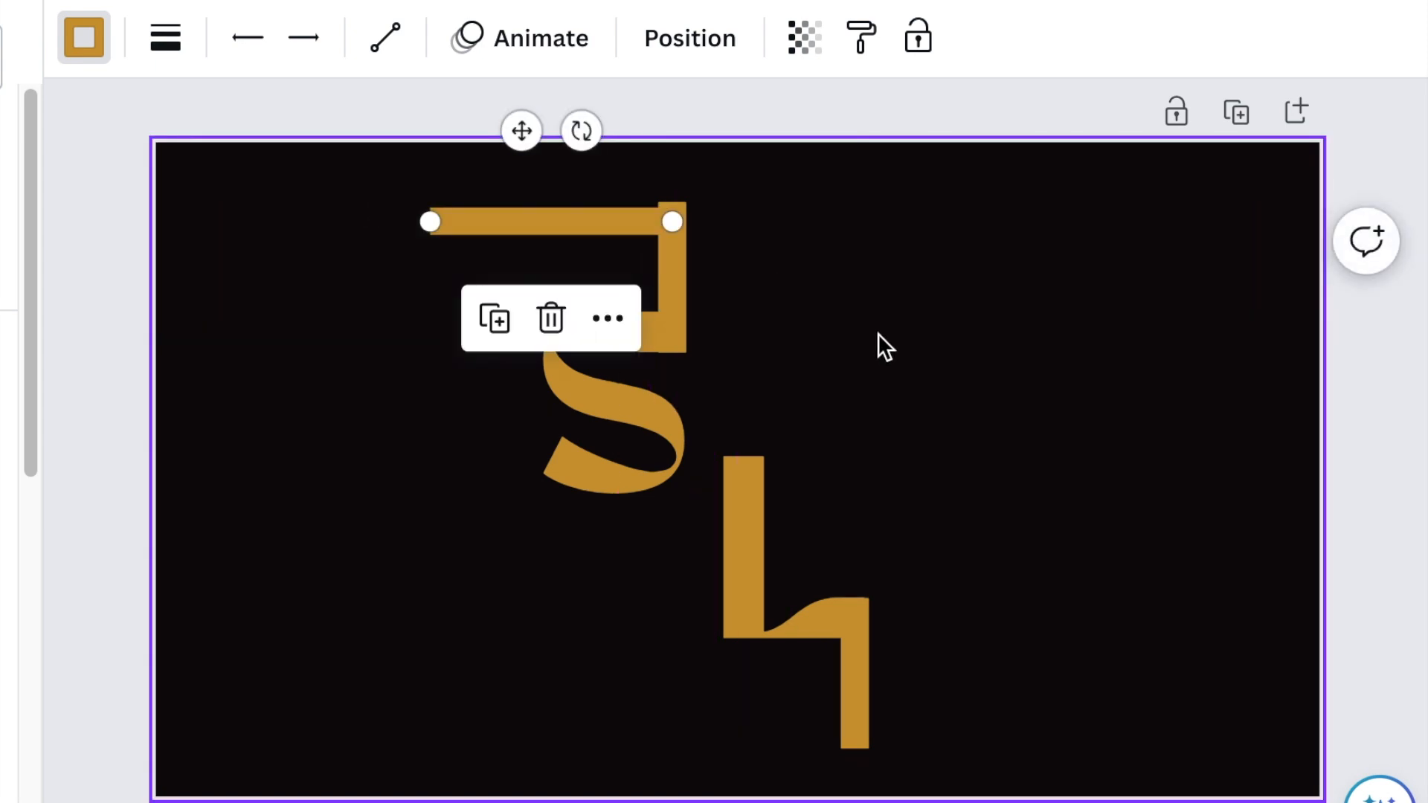
{"action": "left_click", "coordinate": [883, 346]}
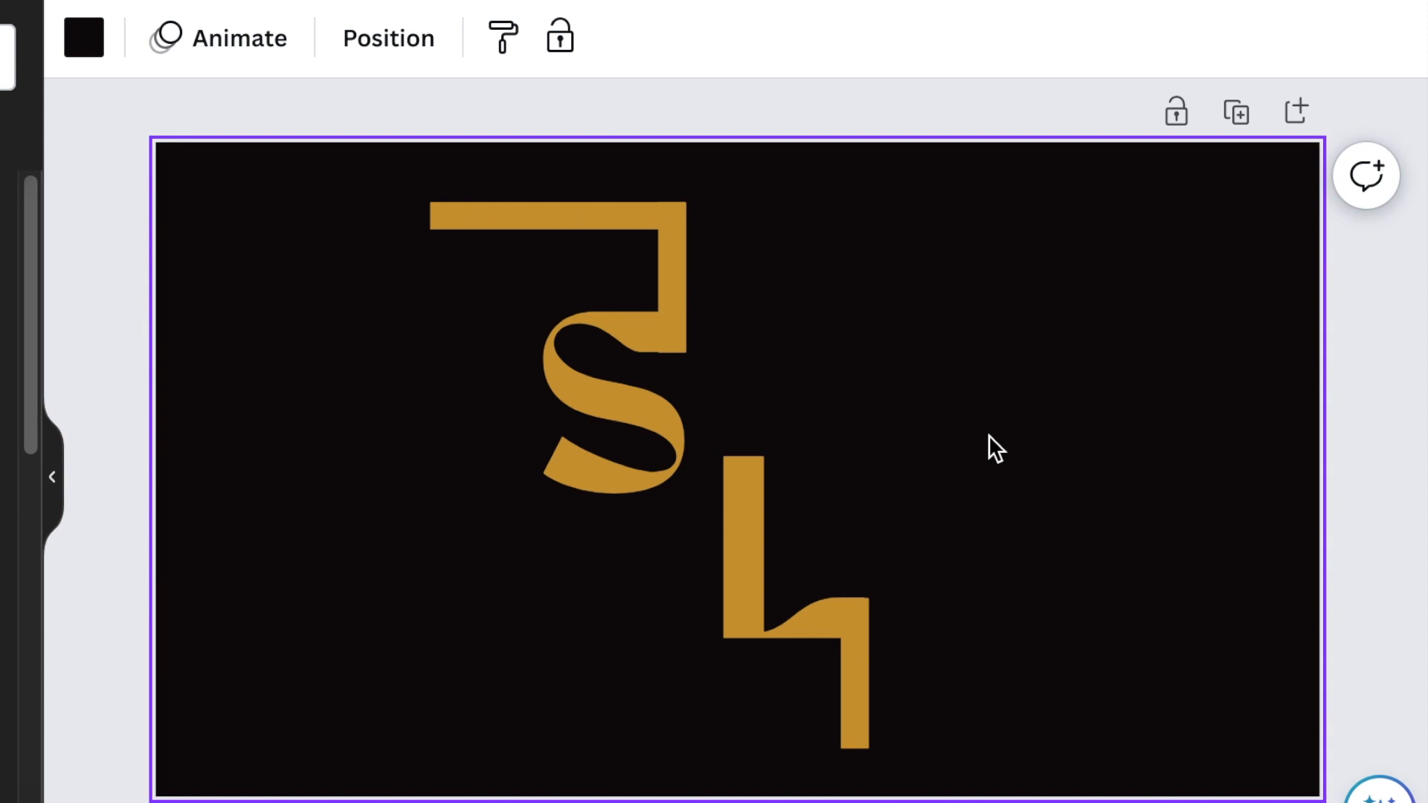
{"action": "mouse_move", "coordinate": [167, 471]}
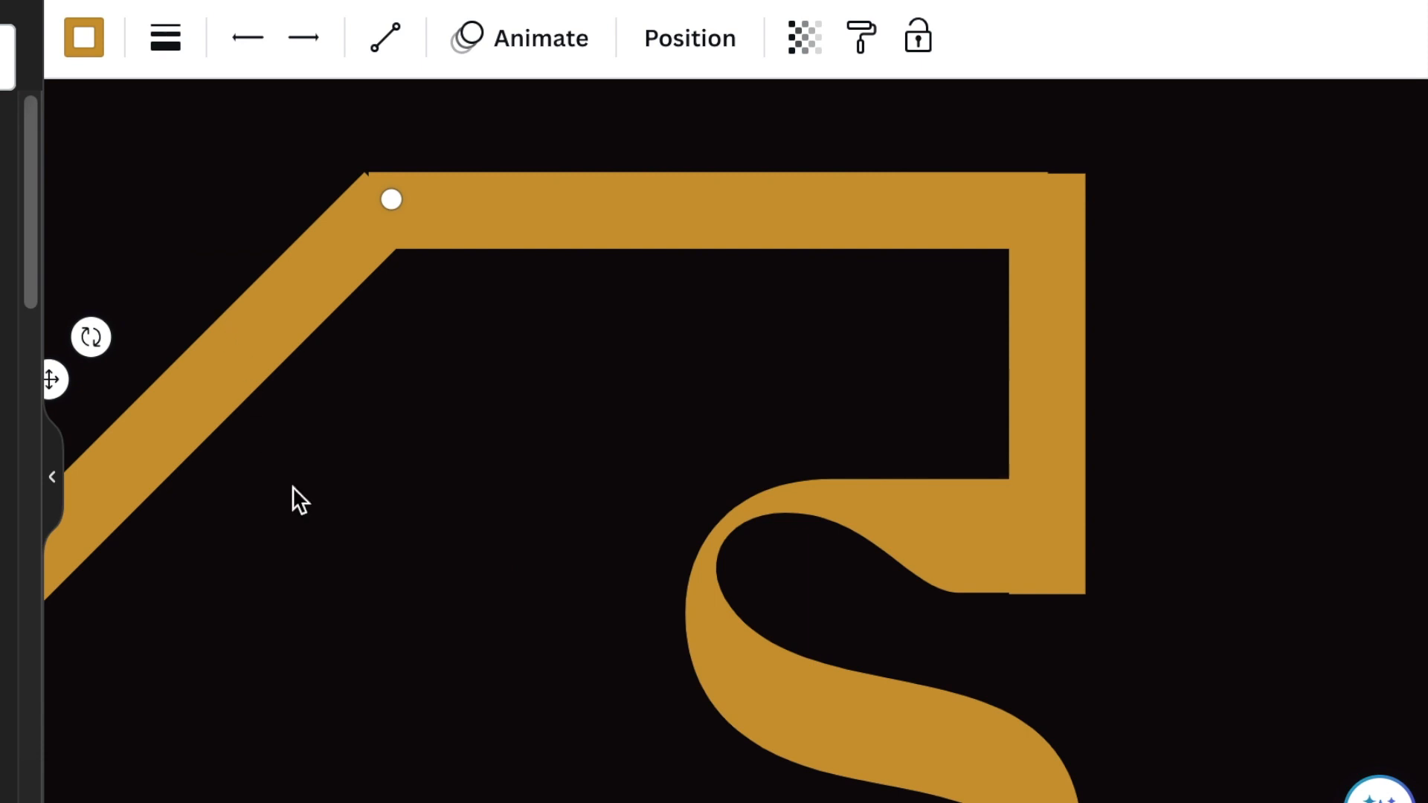
Lengthen the gold diagonal line so it reaches toward the bottom bar.
{"action": "left_click", "coordinate": [392, 197]}
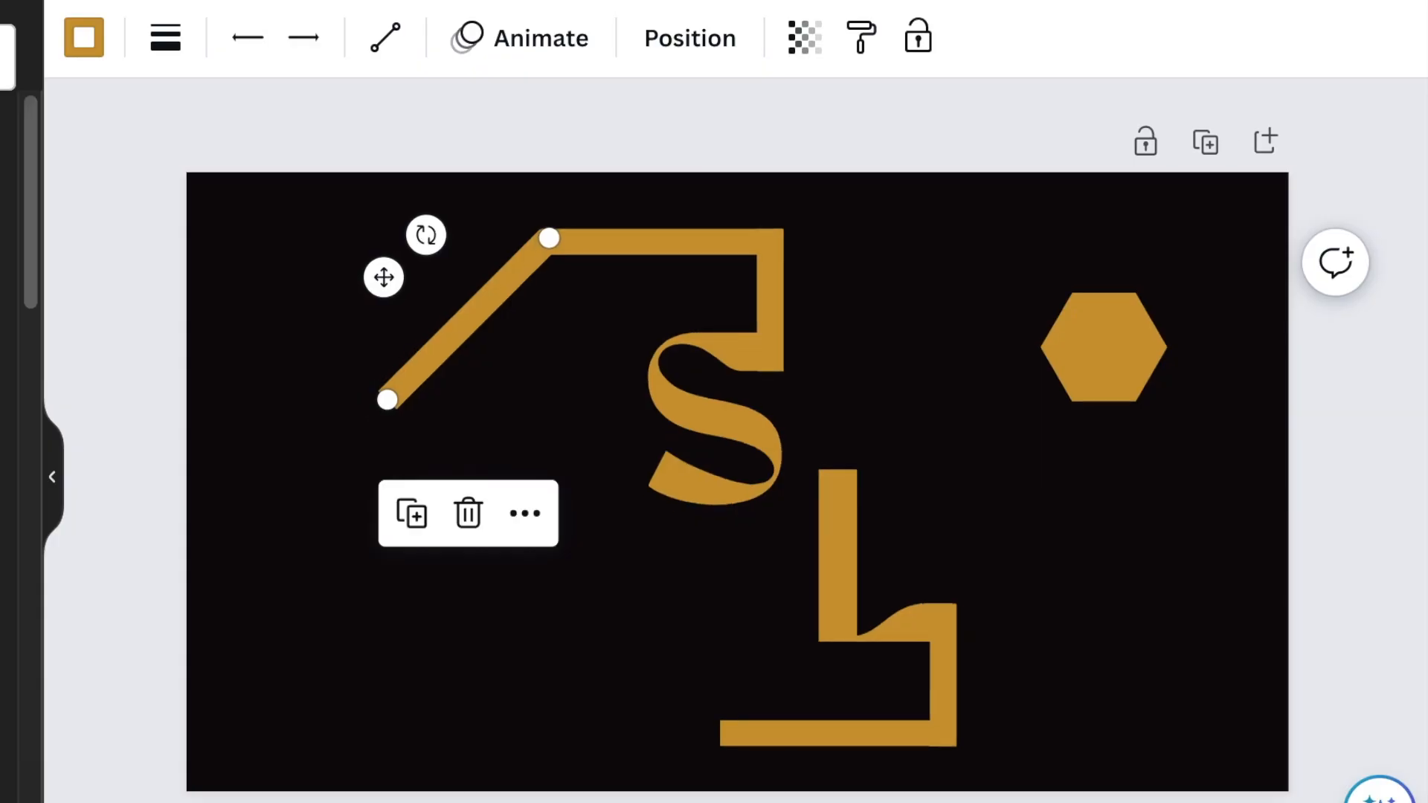
{"action": "left_click", "coordinate": [241, 437]}
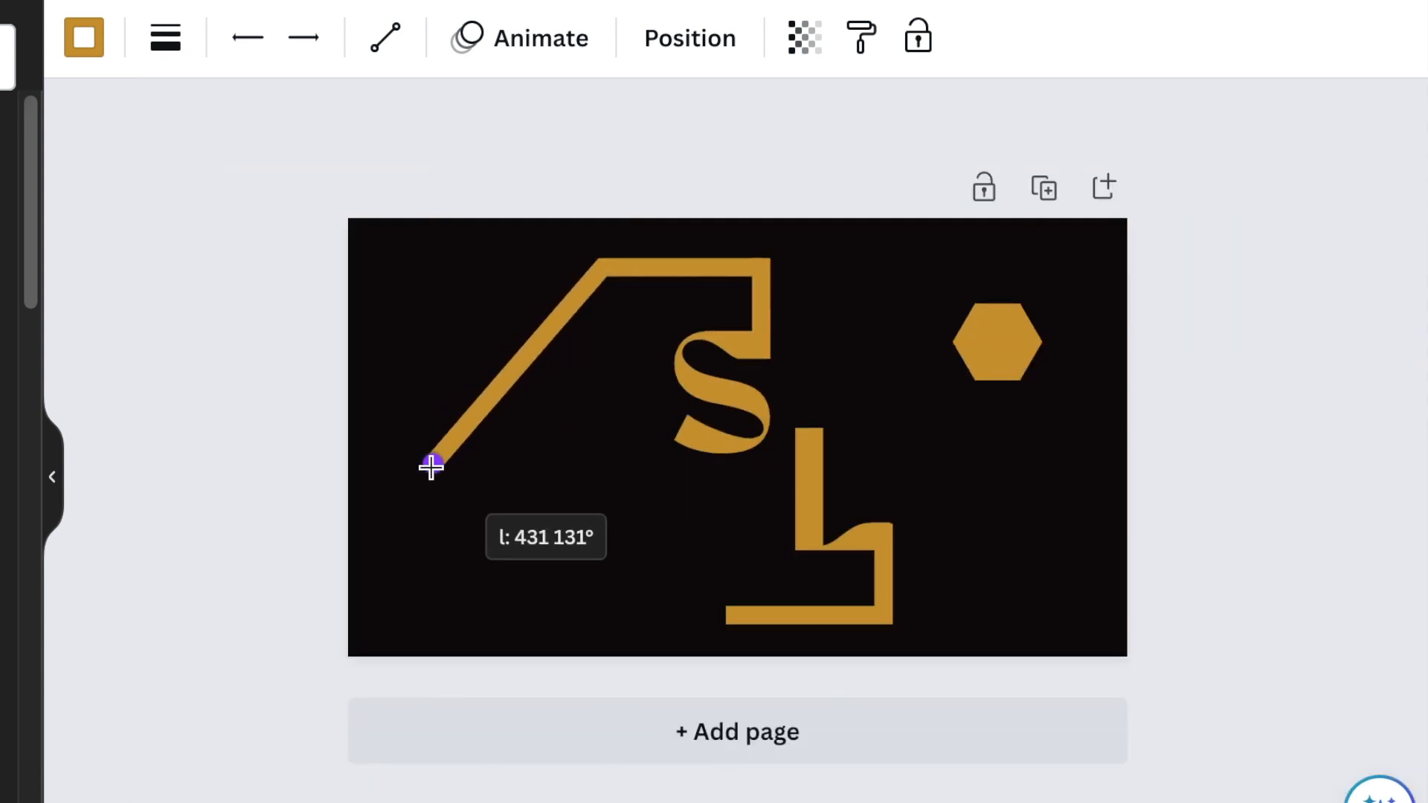
{"action": "left_click", "coordinate": [473, 420]}
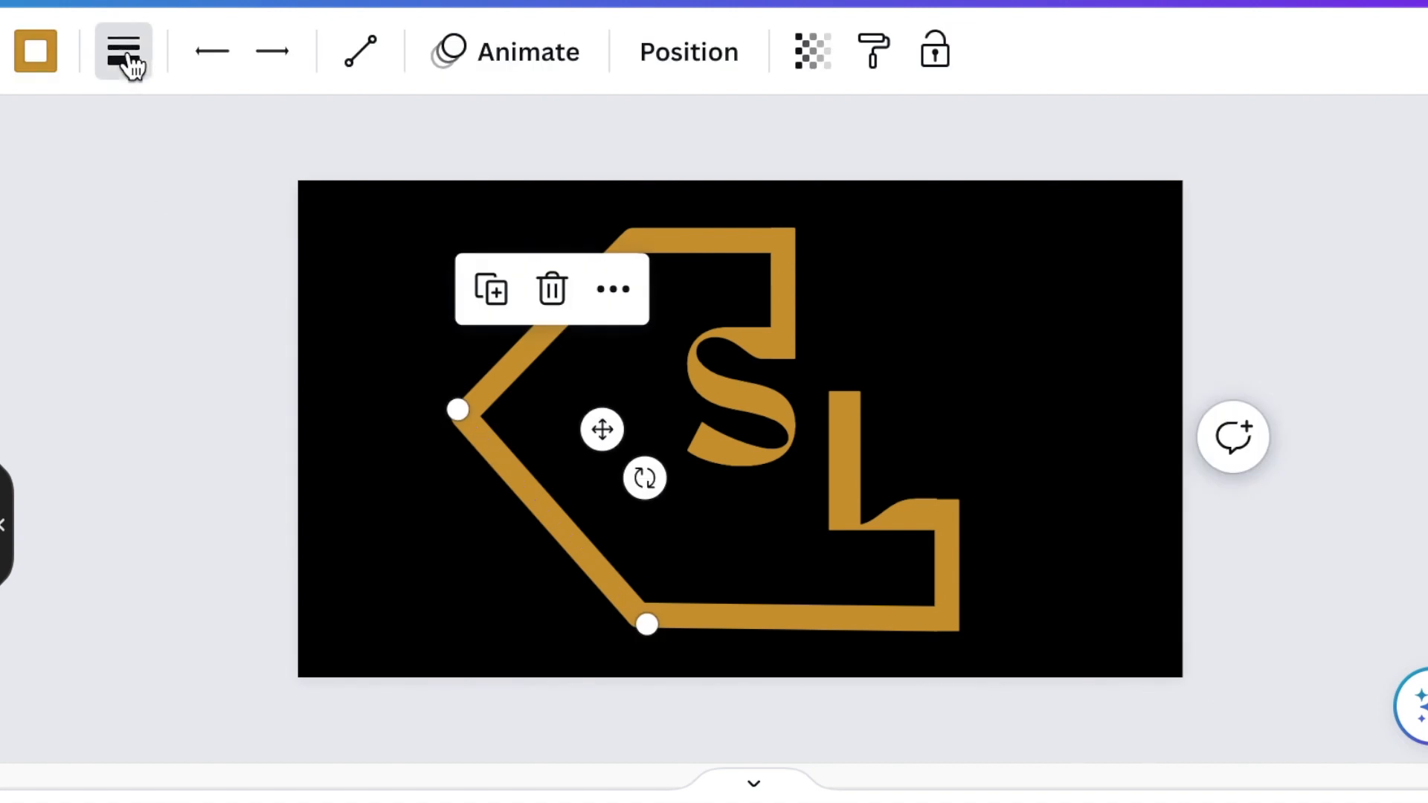
Leave the outline lines and start a gold Nove body text box at size 50.
{"action": "left_click", "coordinate": [124, 50]}
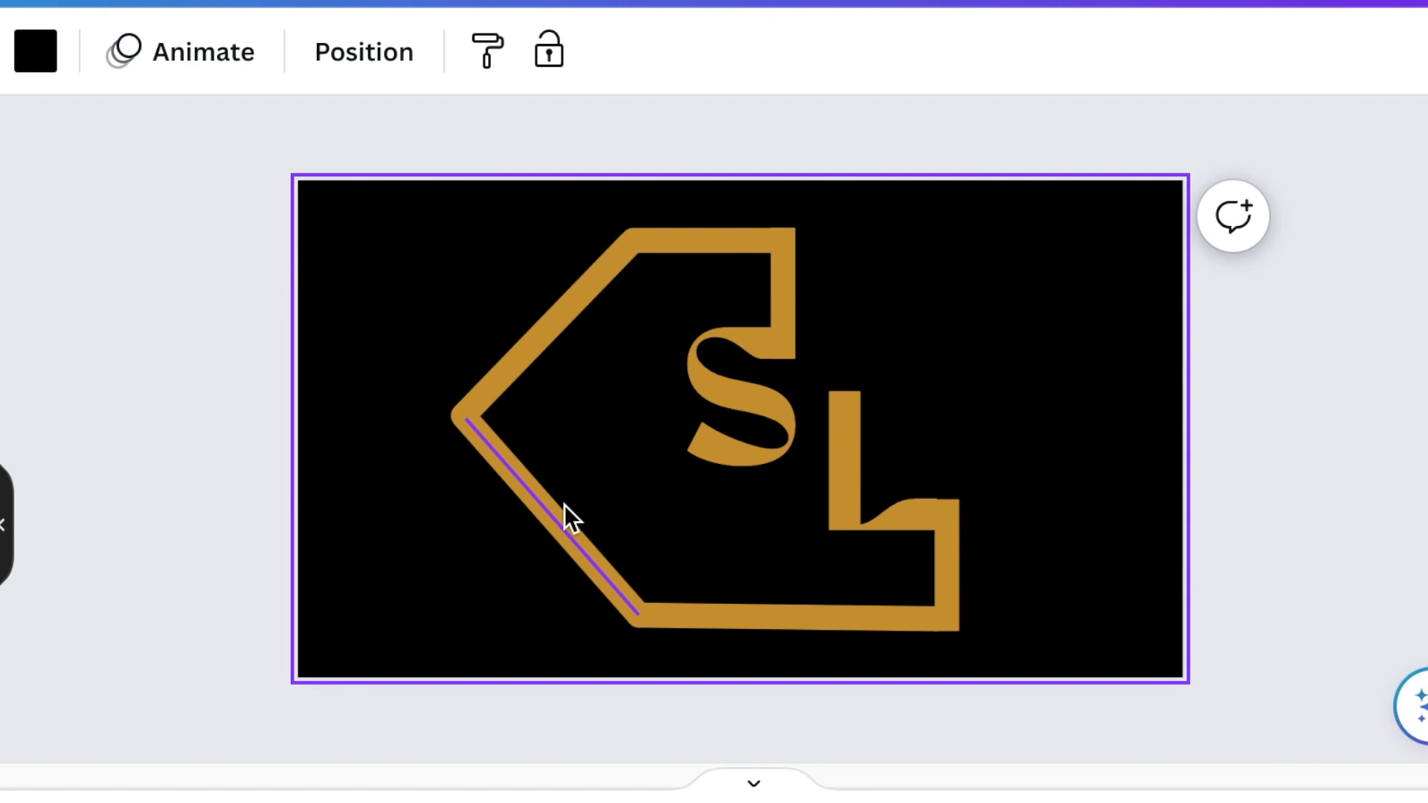
{"action": "left_click", "coordinate": [976, 351]}
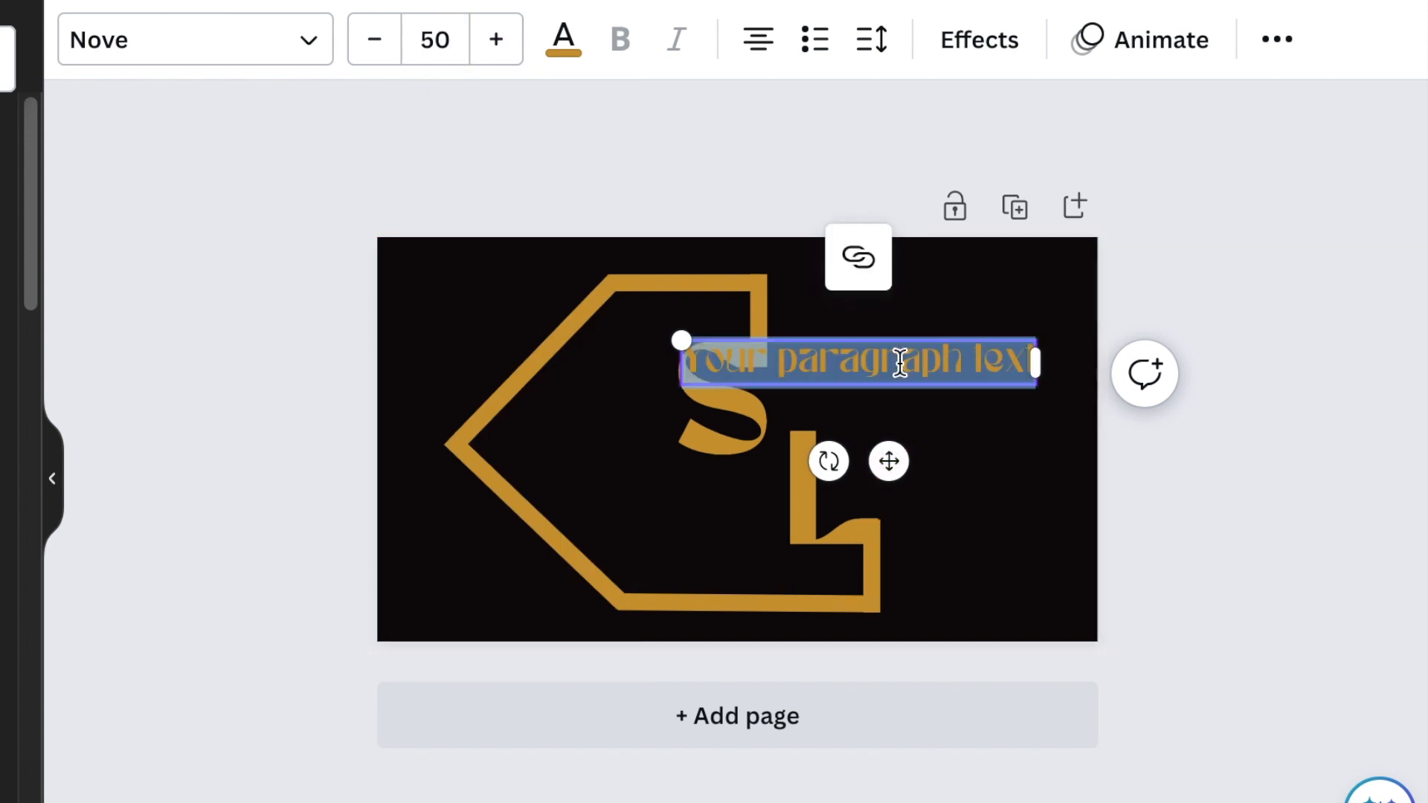
Enter CRE in gold capitals with letter spacing about 404 and position it beside the S on the top bar.
{"action": "type", "text": "CRE"}
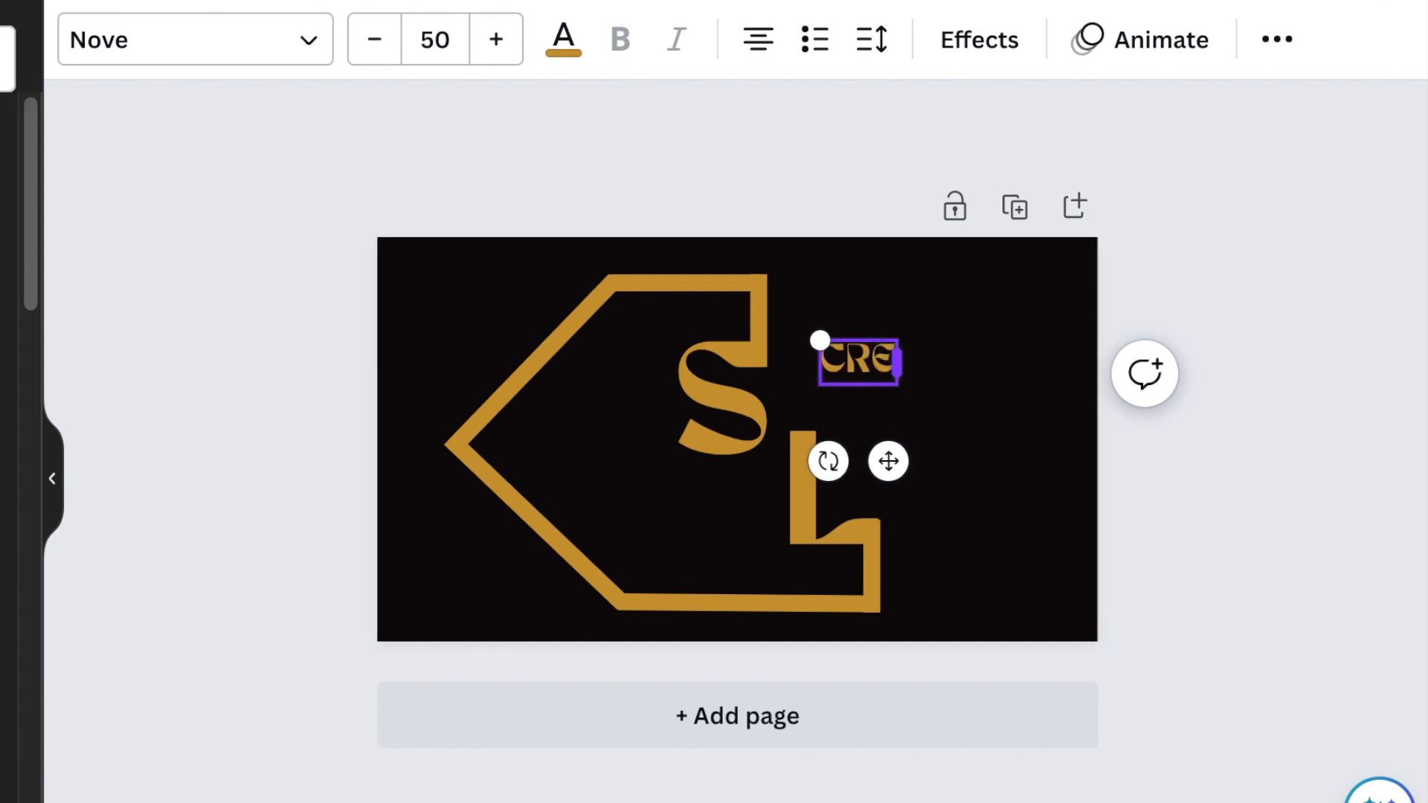
{"action": "left_click", "coordinate": [870, 39]}
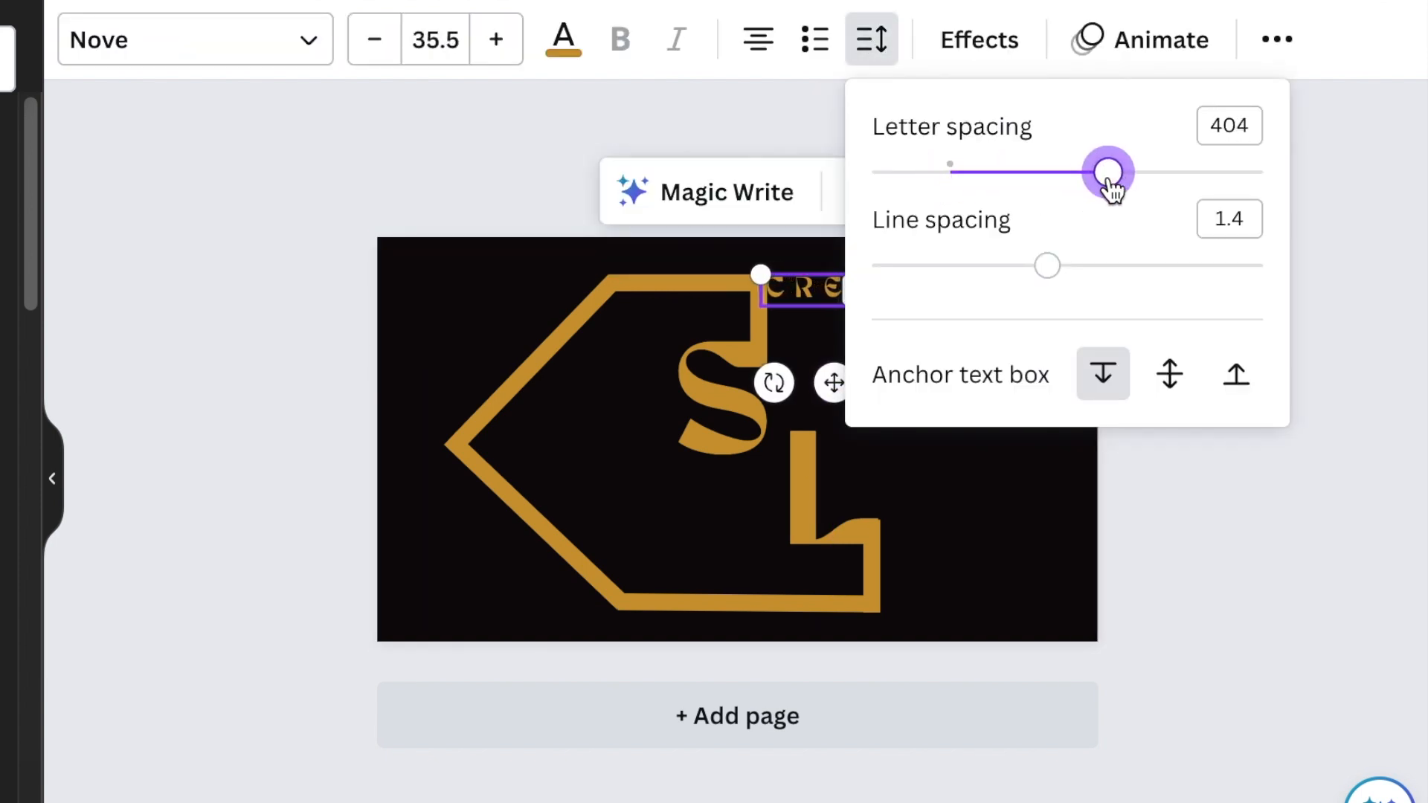
{"action": "left_click", "coordinate": [857, 319]}
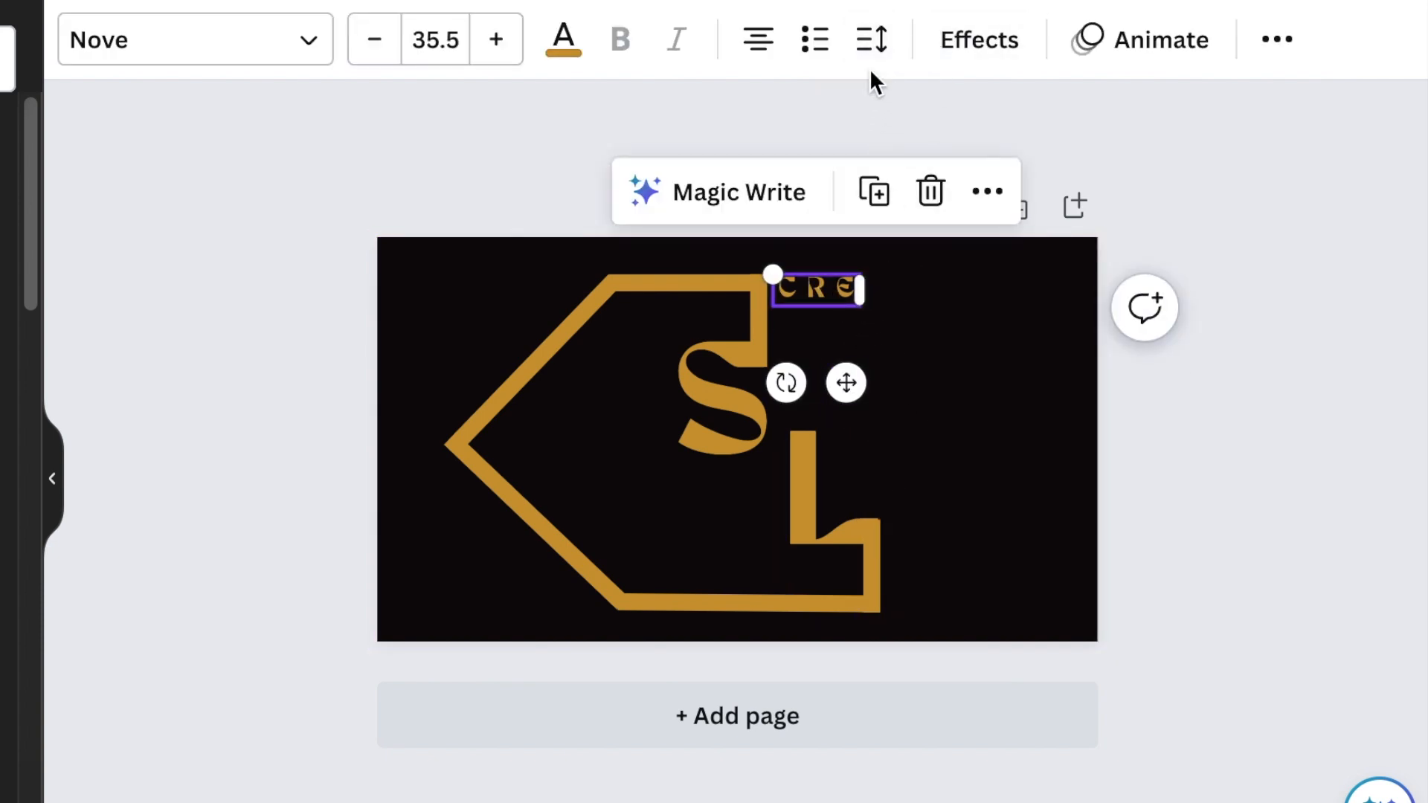
{"action": "left_click", "coordinate": [871, 39]}
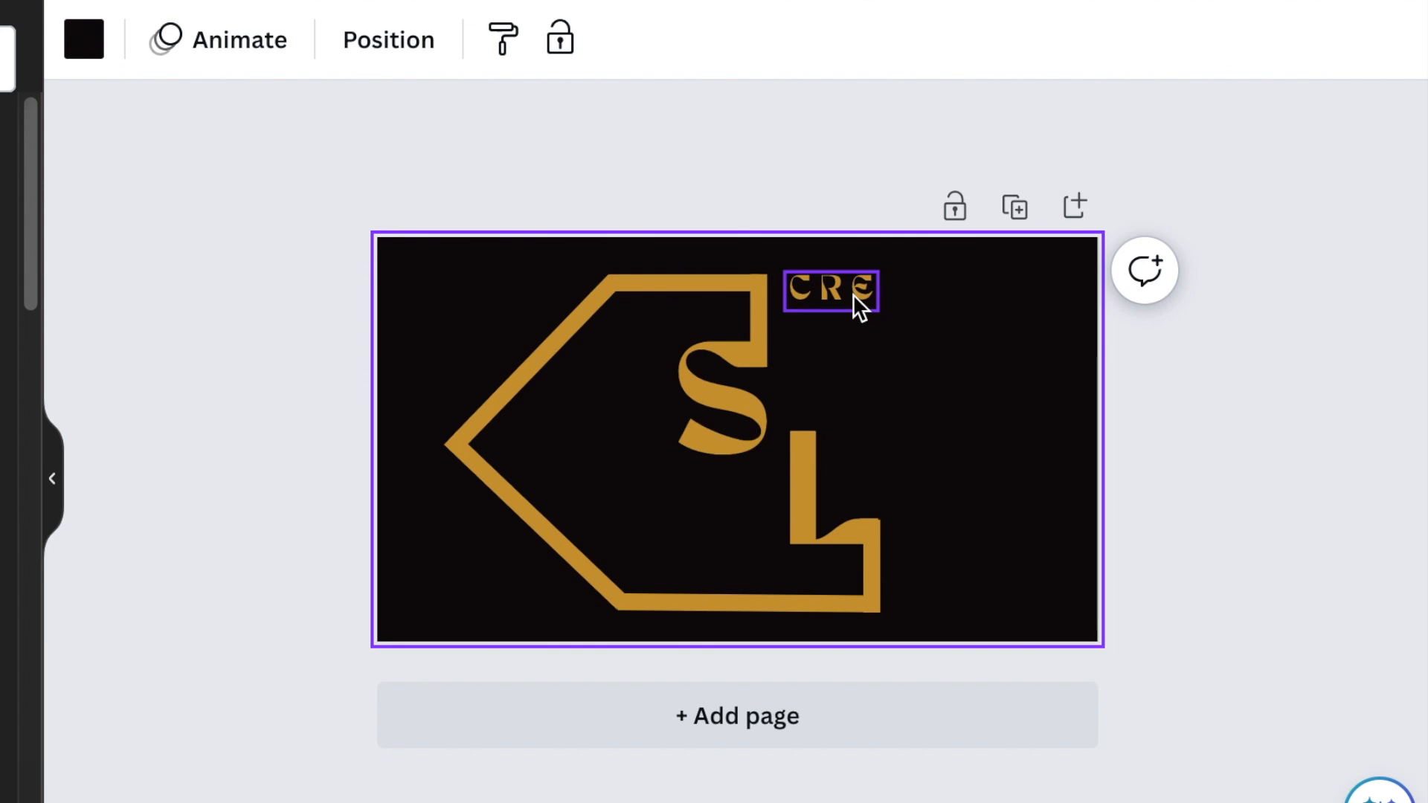
{"action": "double_click", "coordinate": [830, 292]}
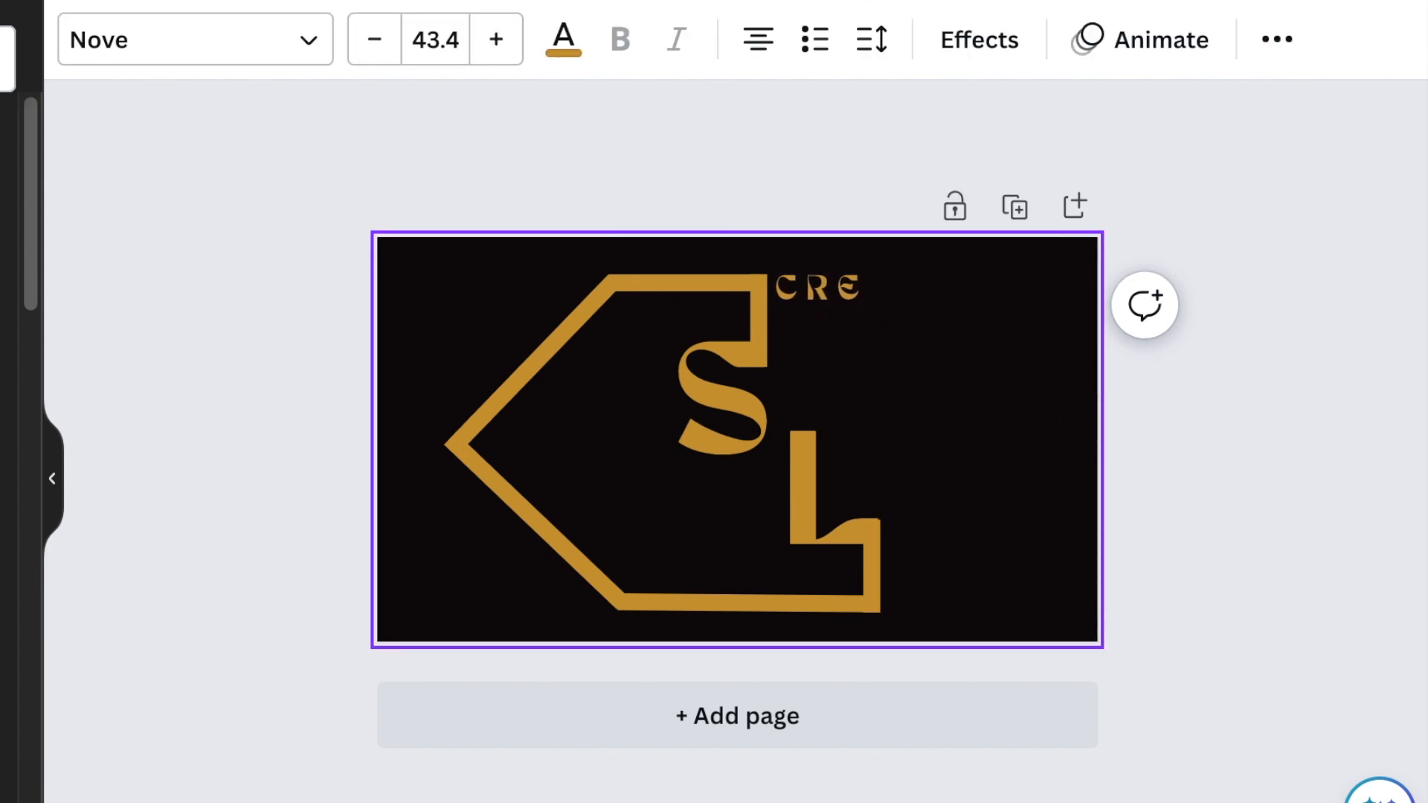
Add ASIONS rotated 90° running down beside the L to complete CREASIONS, then start a second page.
{"action": "left_click", "coordinate": [818, 290]}
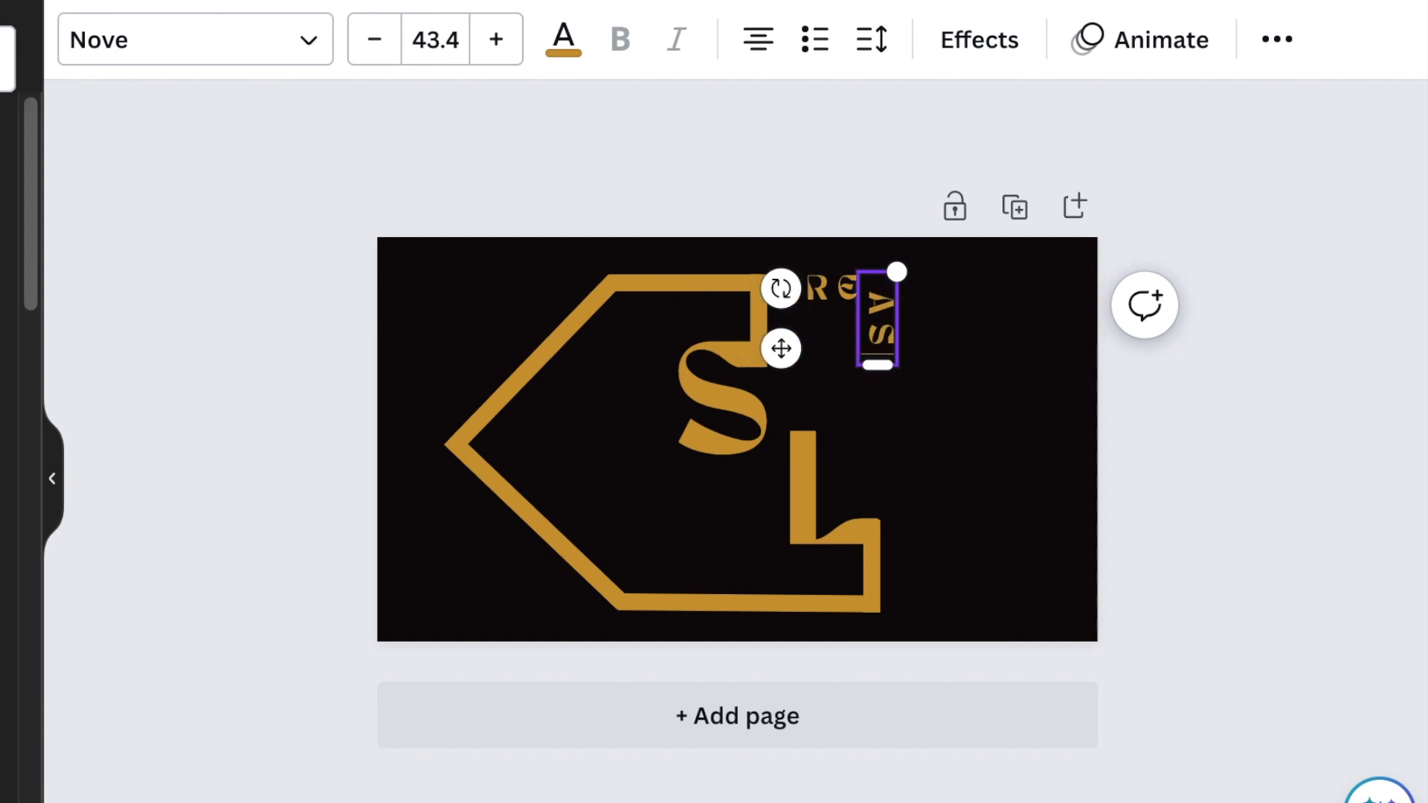
{"action": "left_click", "coordinate": [870, 38]}
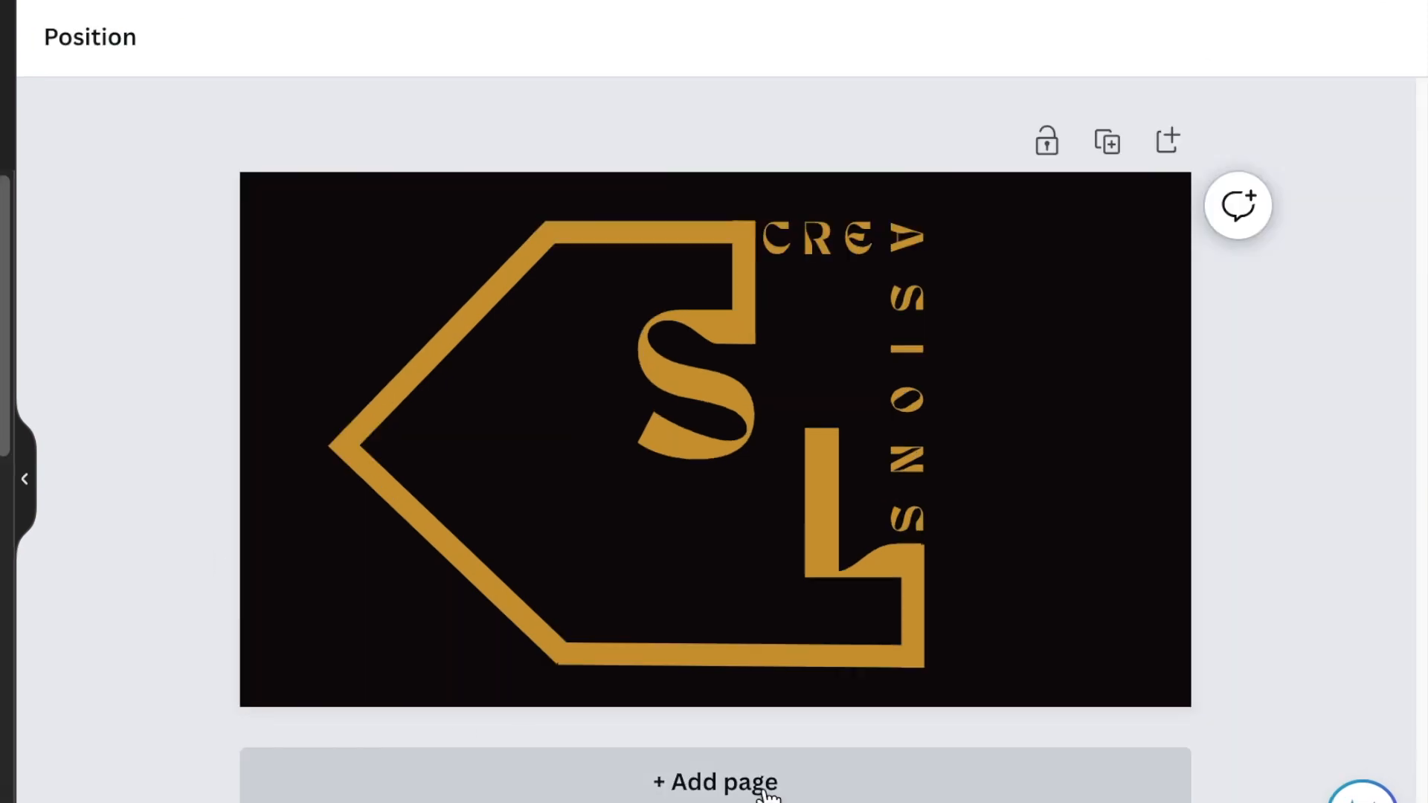
{"action": "left_click", "coordinate": [555, 265]}
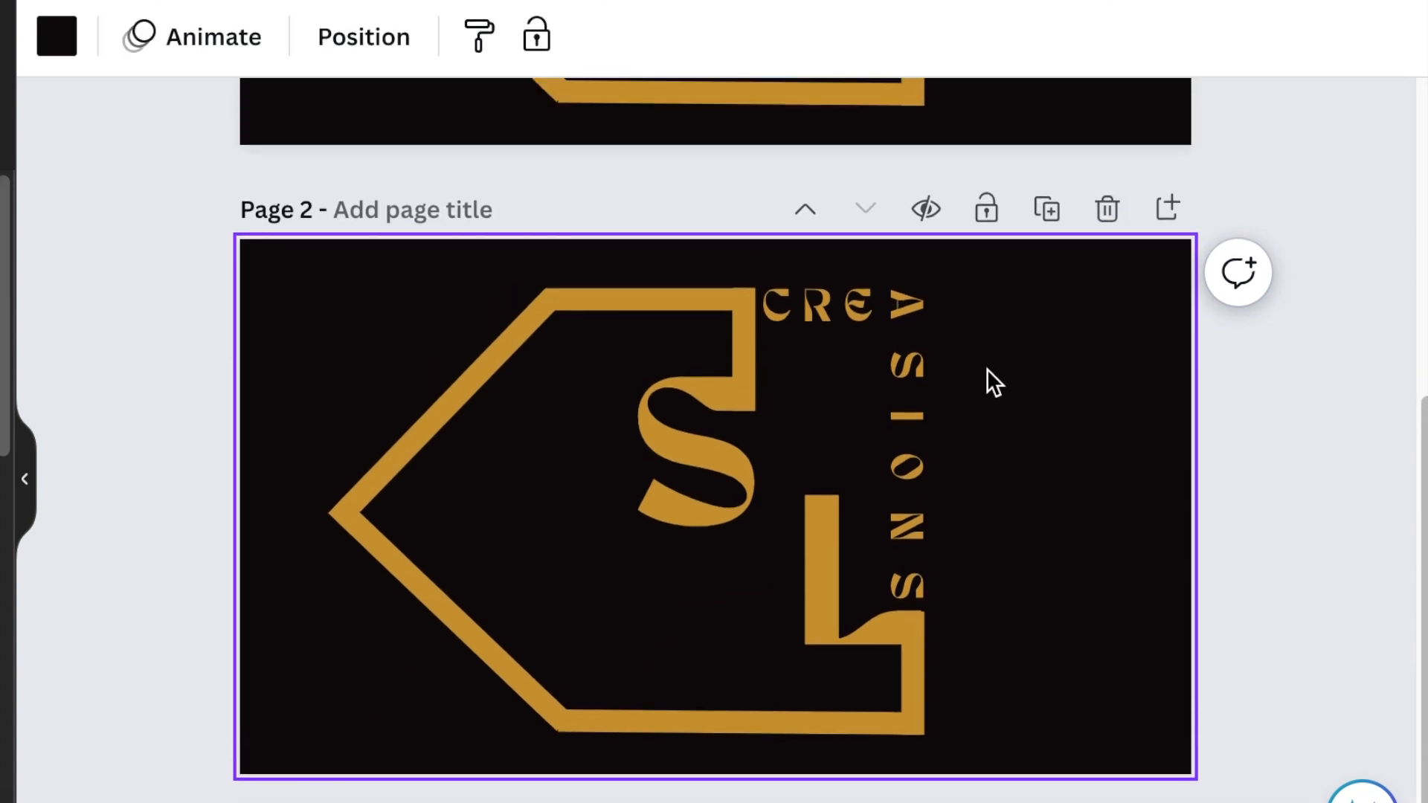
On page 2, replace the diagonal left outline with a straight vertical gold bar for a rectangular frame.
{"action": "left_click", "coordinate": [902, 382]}
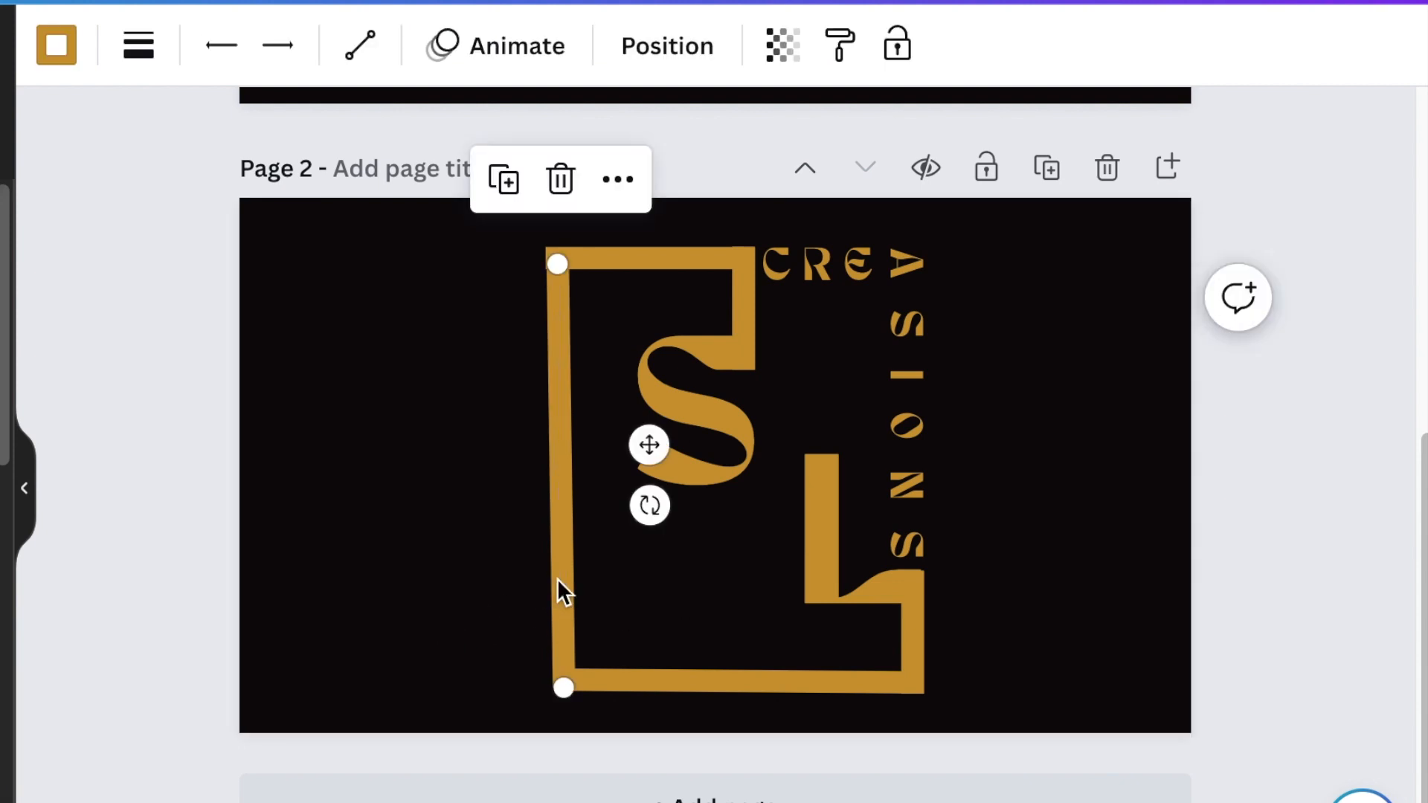
{"action": "left_click", "coordinate": [659, 591]}
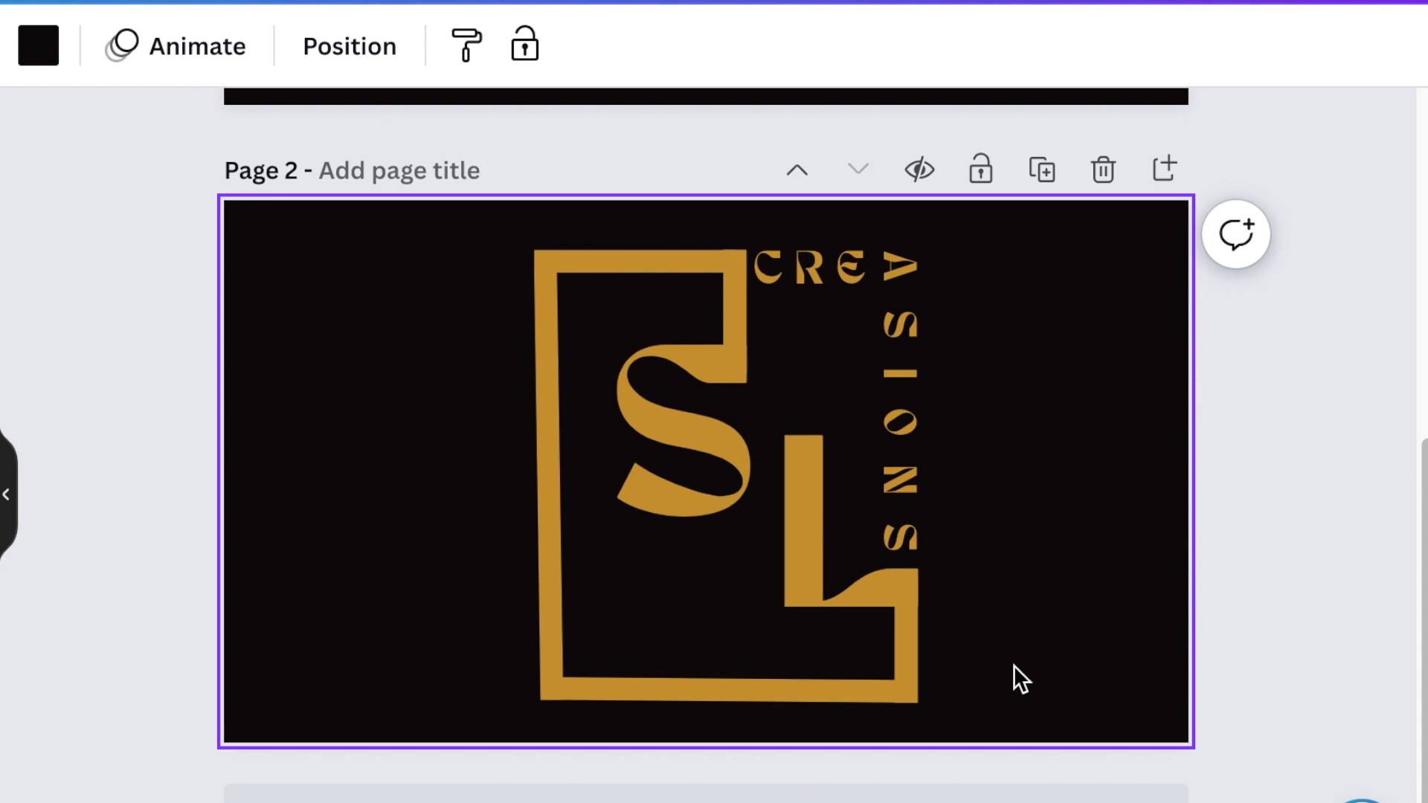
{"action": "mouse_move", "coordinate": [464, 713]}
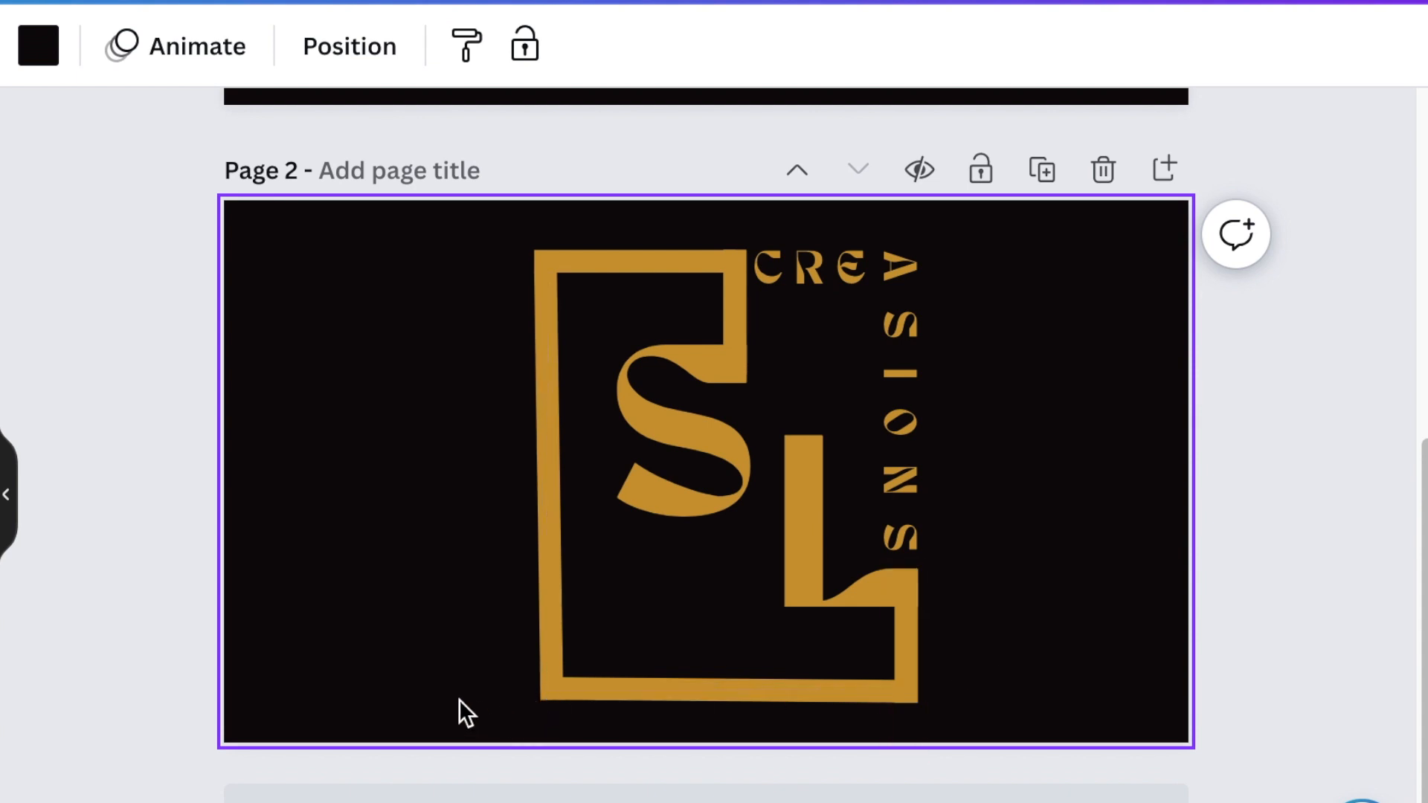
{"action": "mouse_move", "coordinate": [836, 729]}
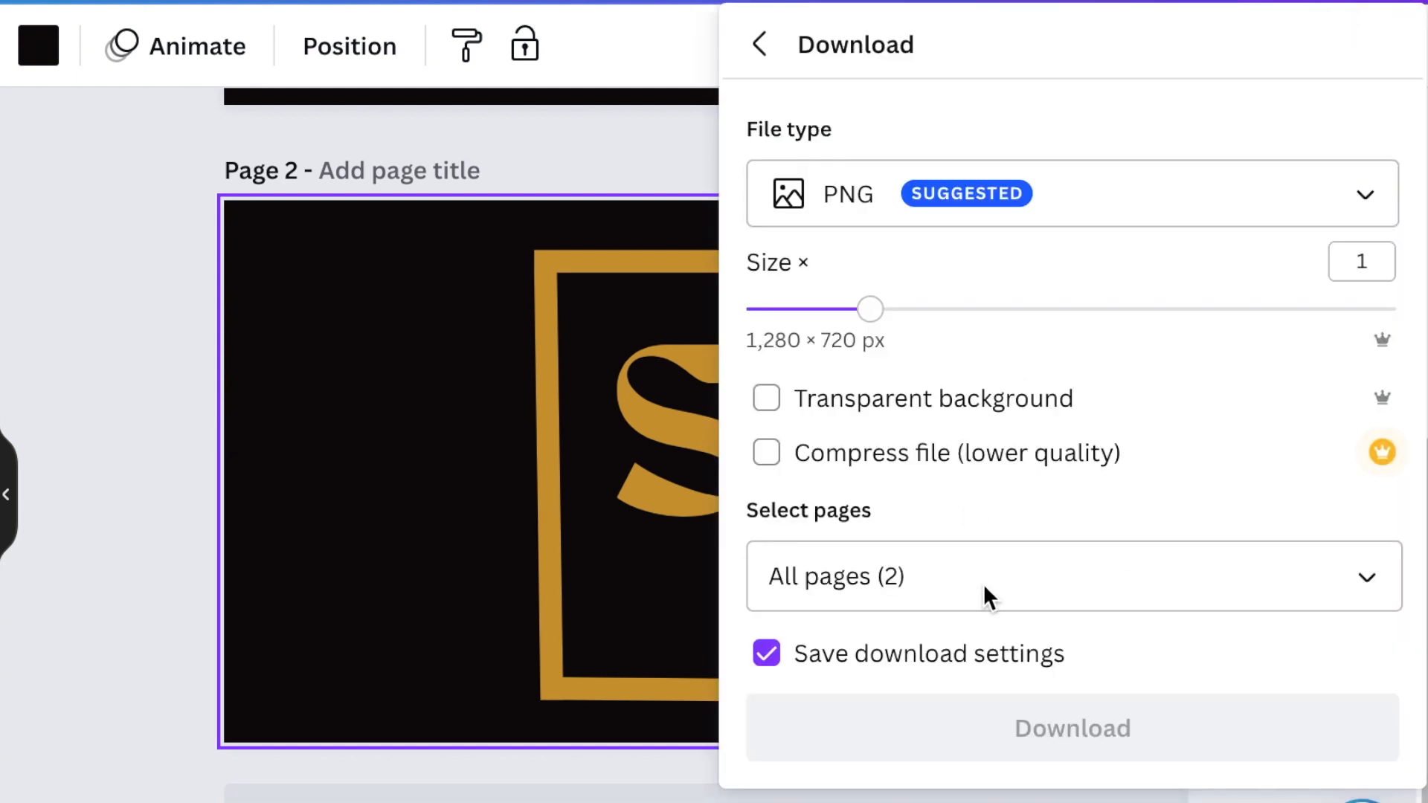
Download only page 2 of the design as a PNG.
{"action": "left_click", "coordinate": [766, 399]}
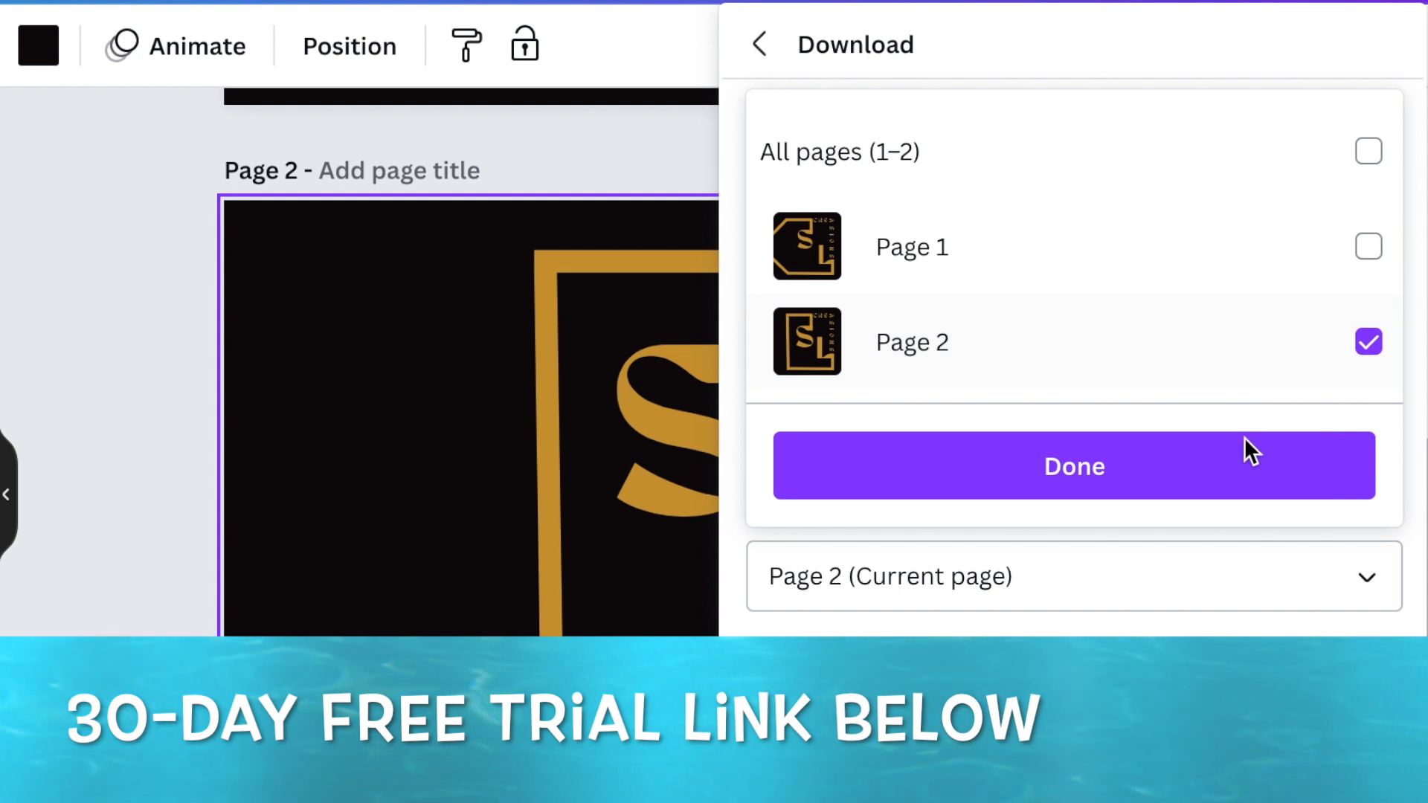
{"action": "left_click", "coordinate": [1073, 466]}
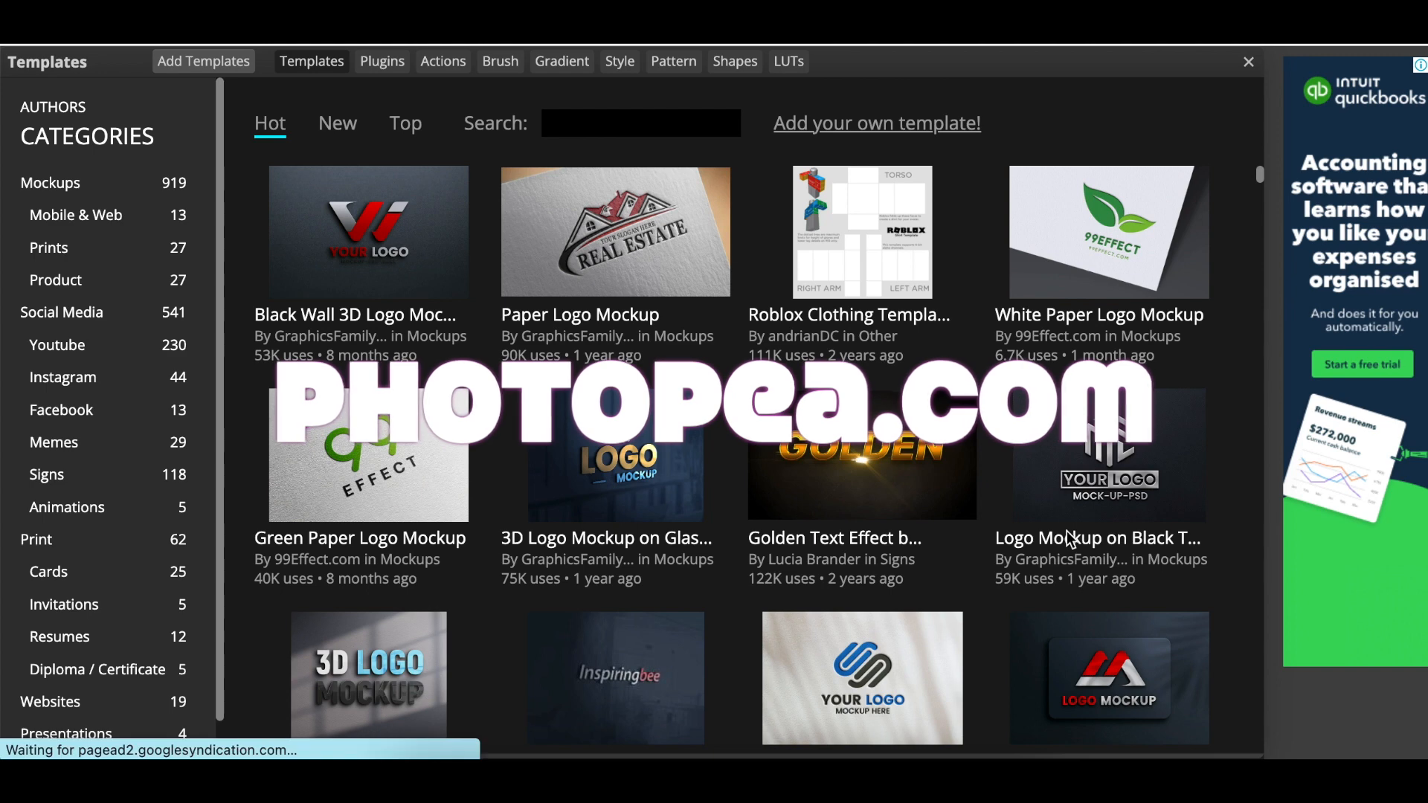
Open the Logo Mockup on Black Textile template in the Photopea editor.
{"action": "left_click", "coordinate": [1098, 456]}
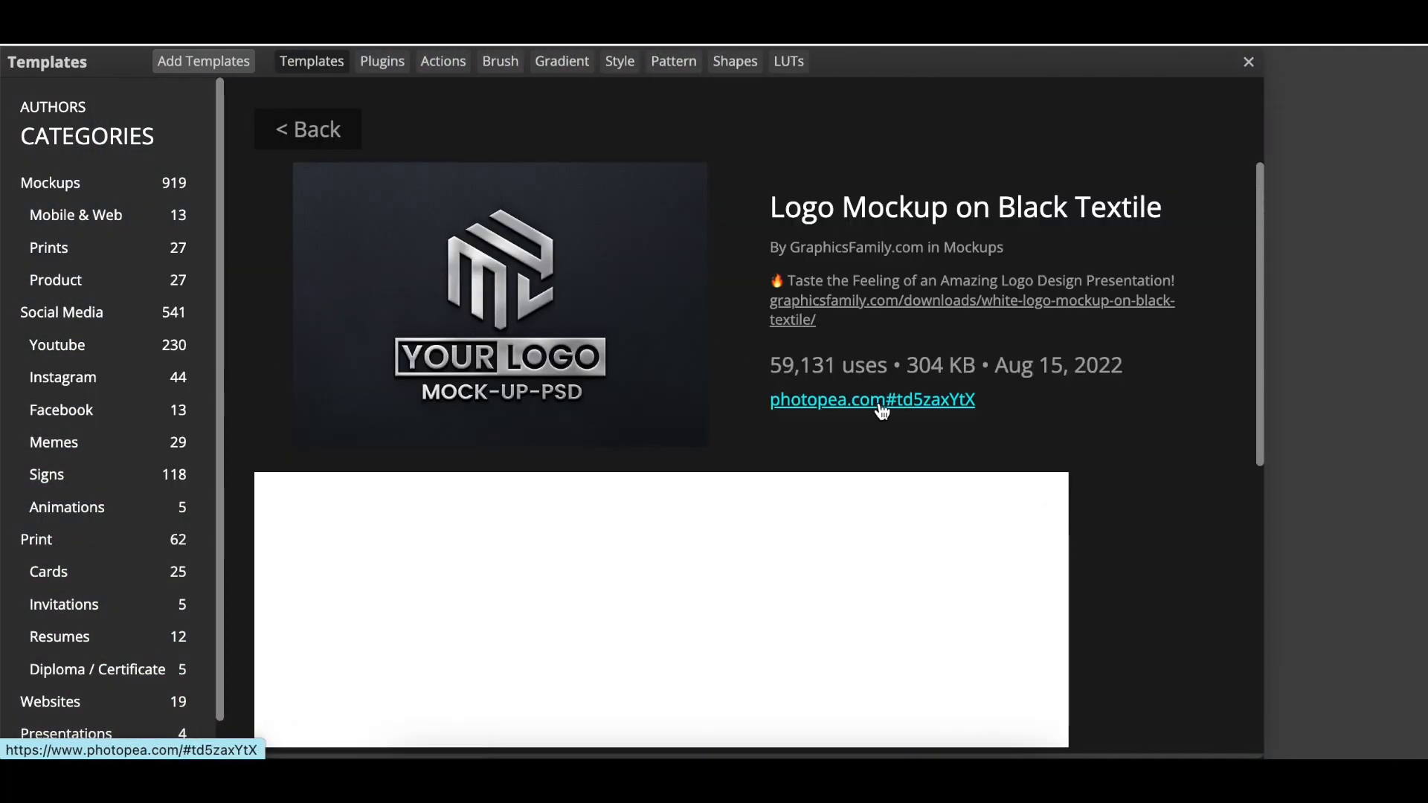
{"action": "left_click", "coordinate": [872, 399]}
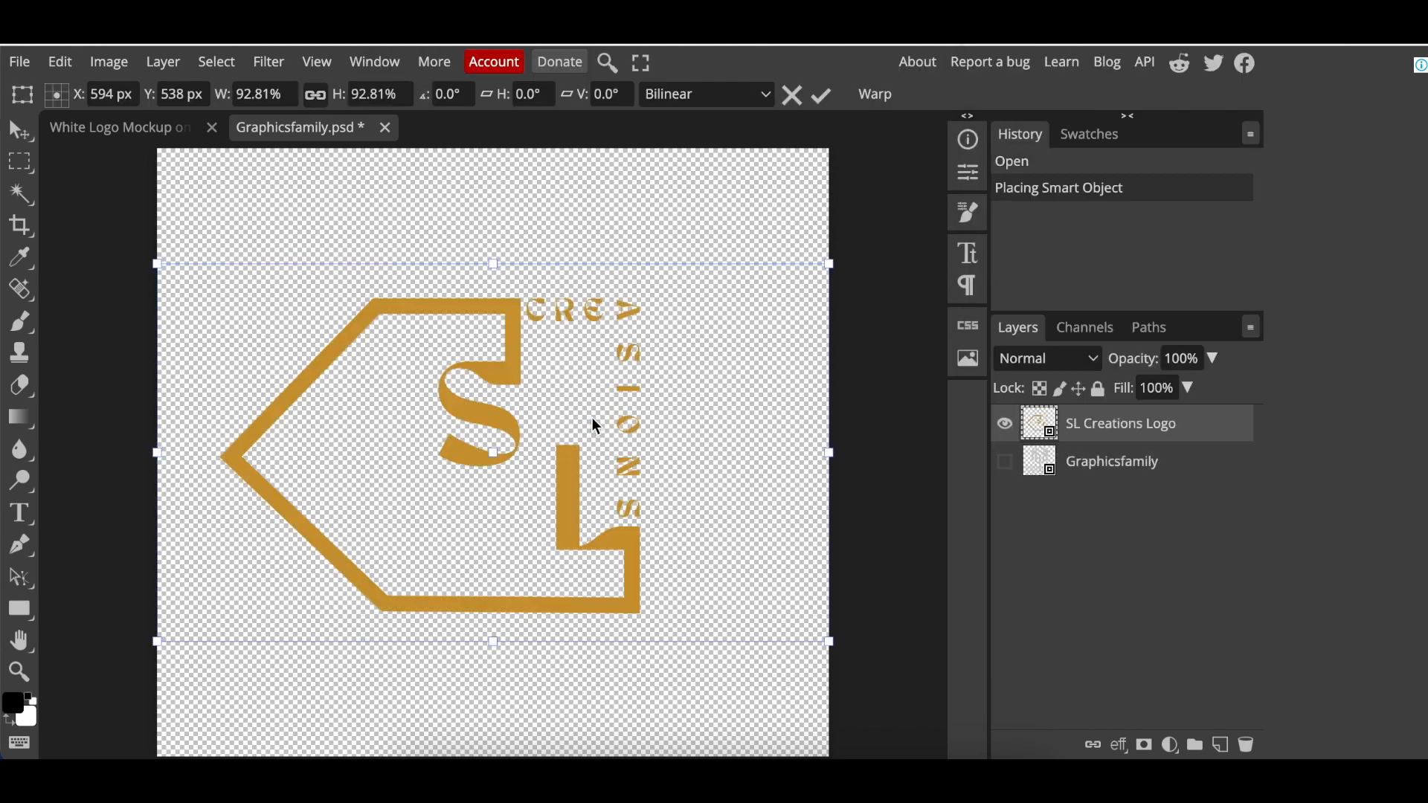
{"action": "mouse_move", "coordinate": [829, 264]}
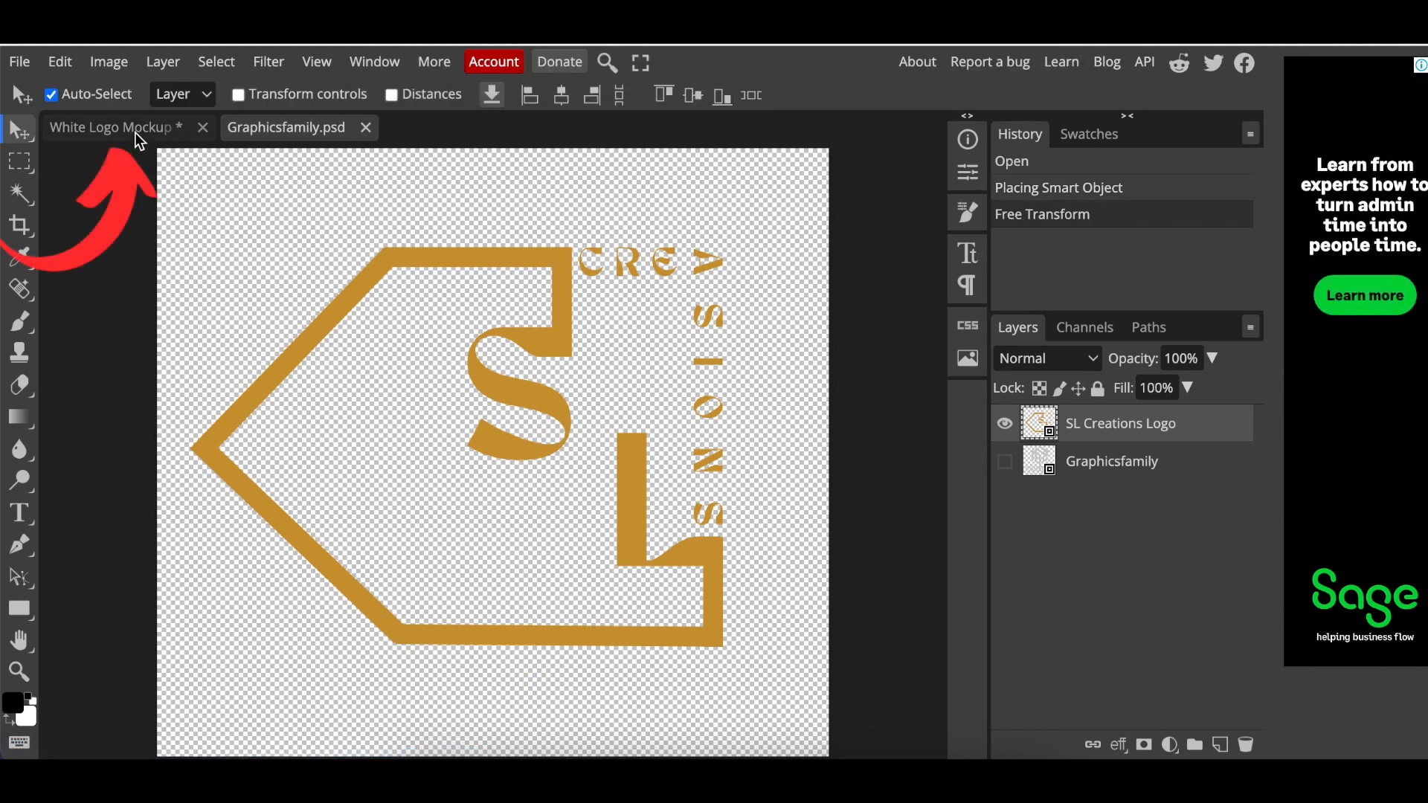
Return to the mockup tab to view the gold SL Creations logo on the black fabric.
{"action": "left_click", "coordinate": [112, 126]}
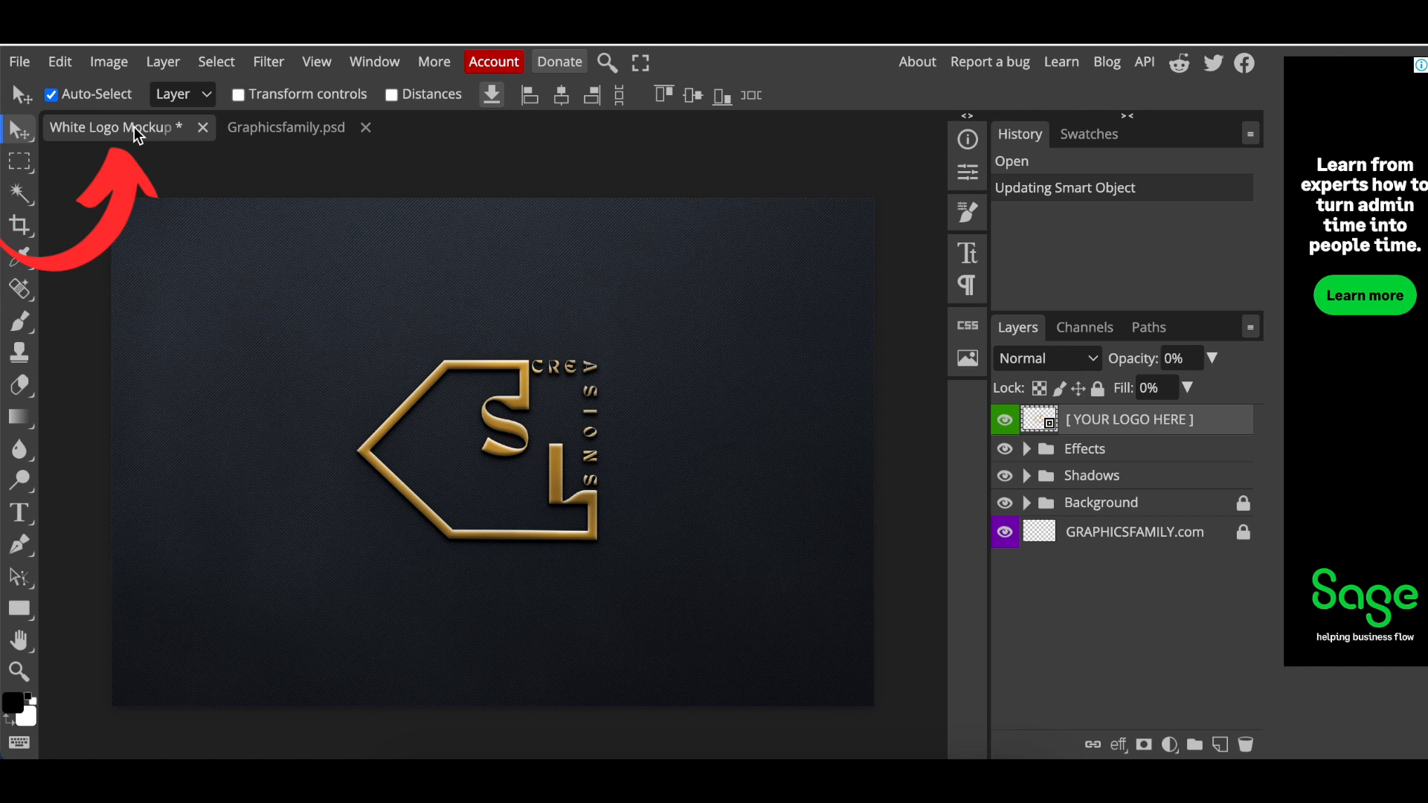